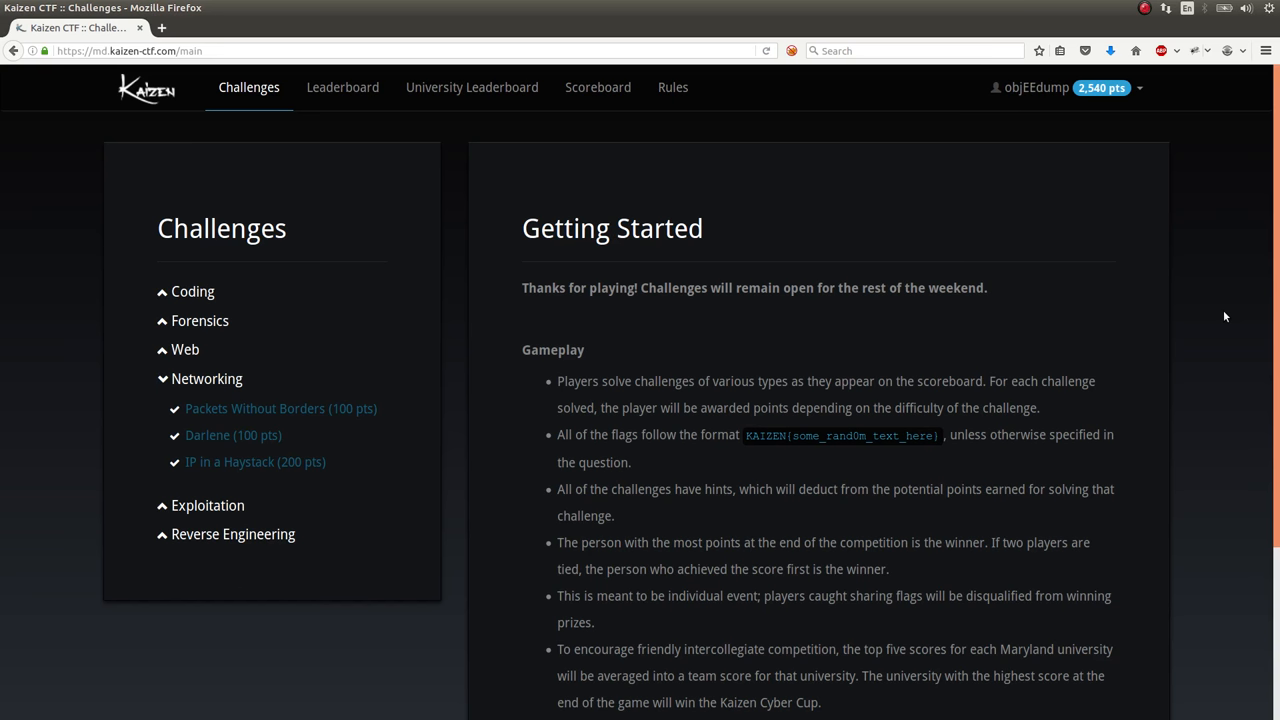
pyautogui.moveTo(615, 307)
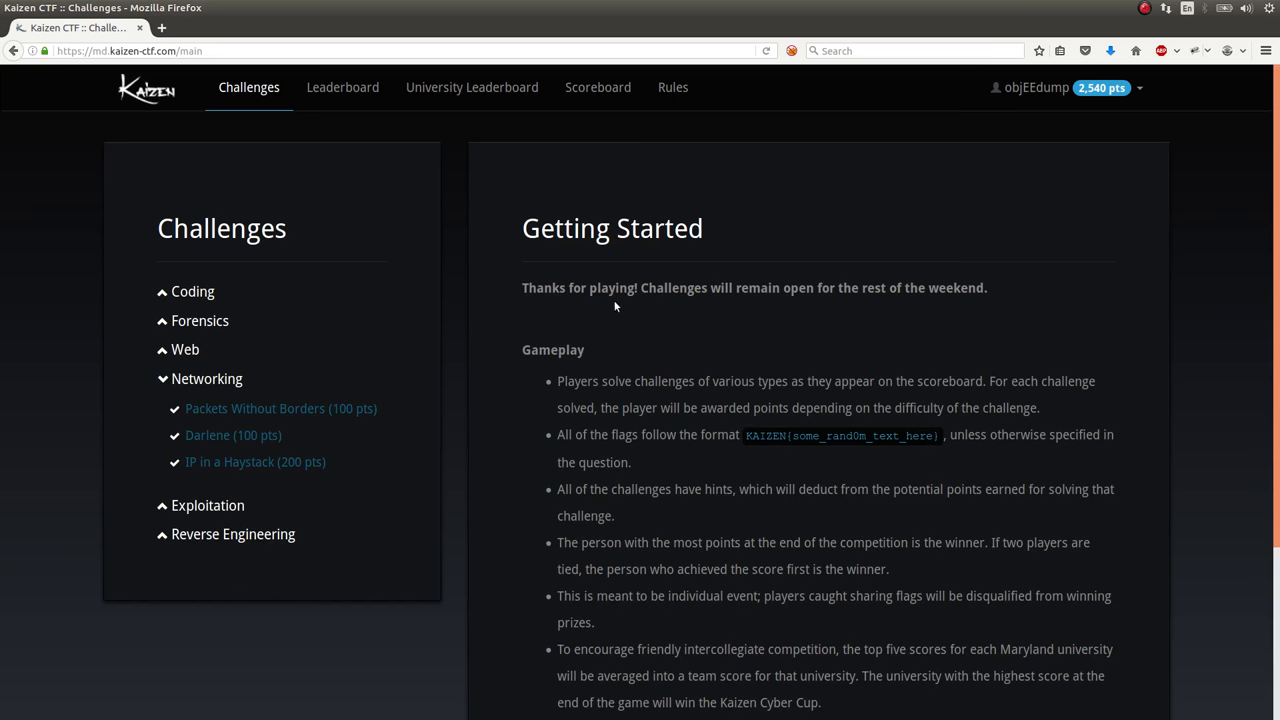
pyautogui.moveTo(254, 461)
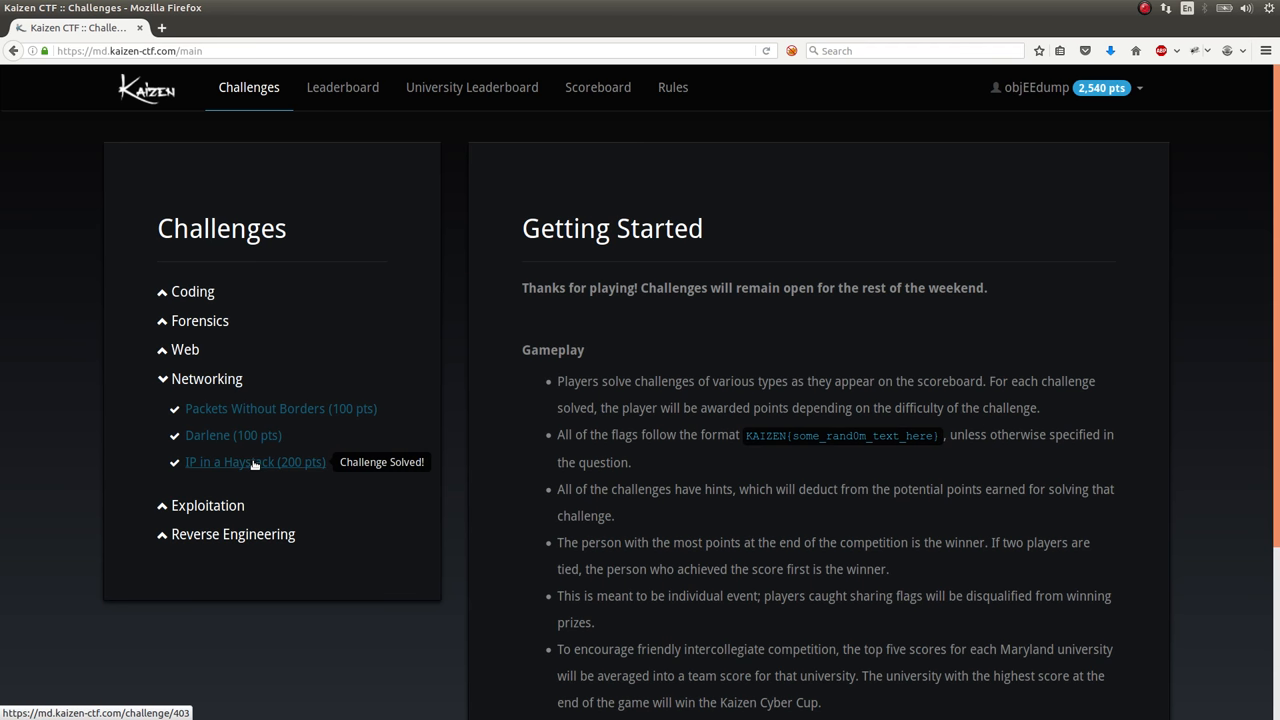
# Step: Open the 'IP in a Haystack (200 pts)' challenge and scroll to its CIDR-range question
pyautogui.click(254, 461)
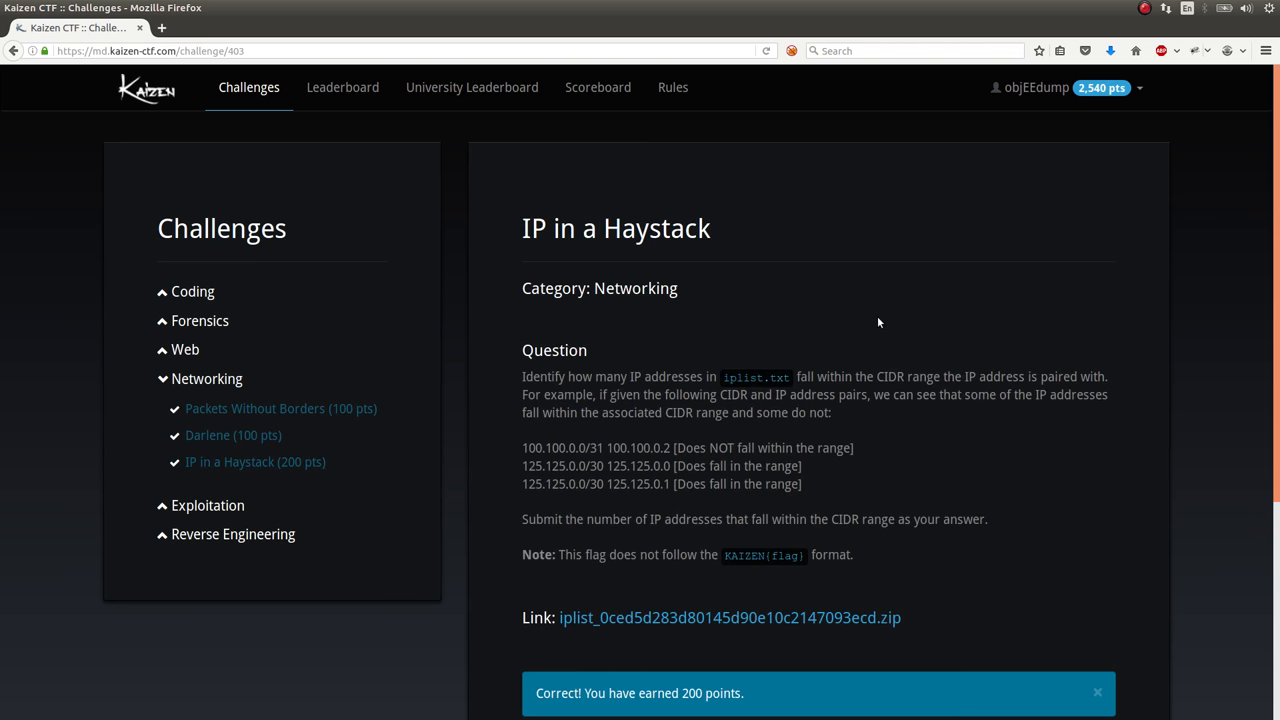
pyautogui.scroll(-3)
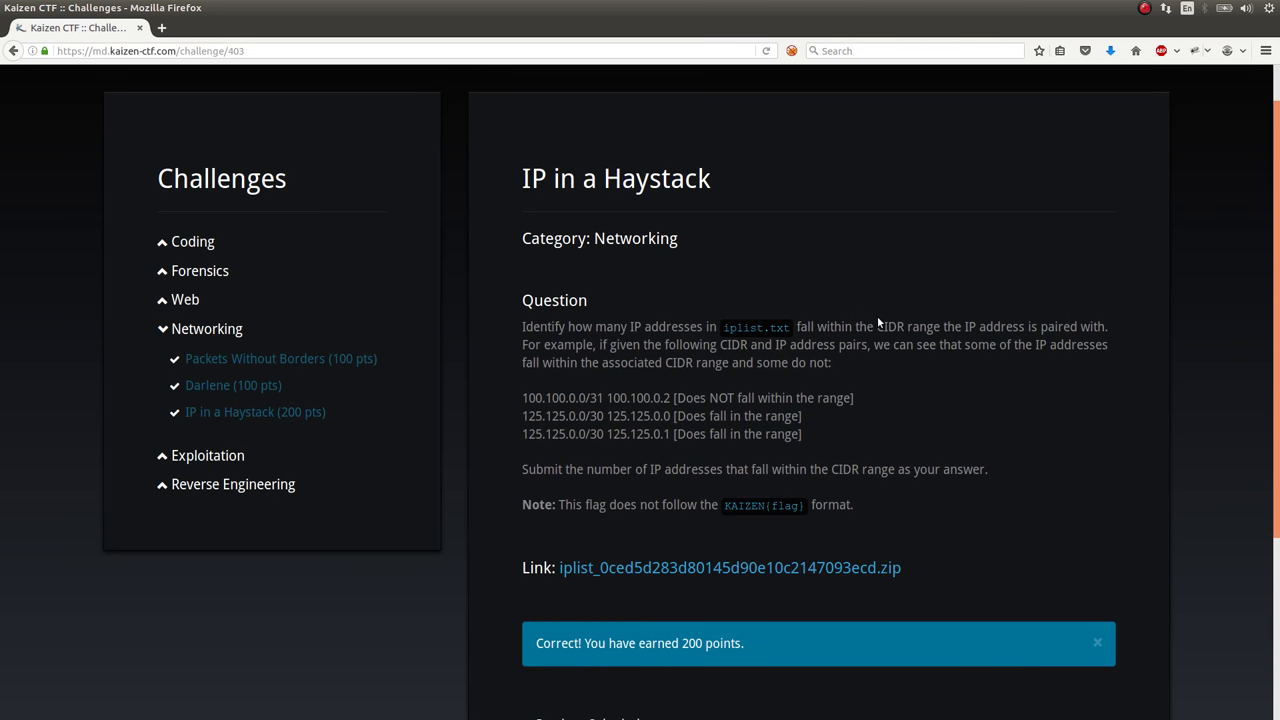
pyautogui.moveTo(713, 314)
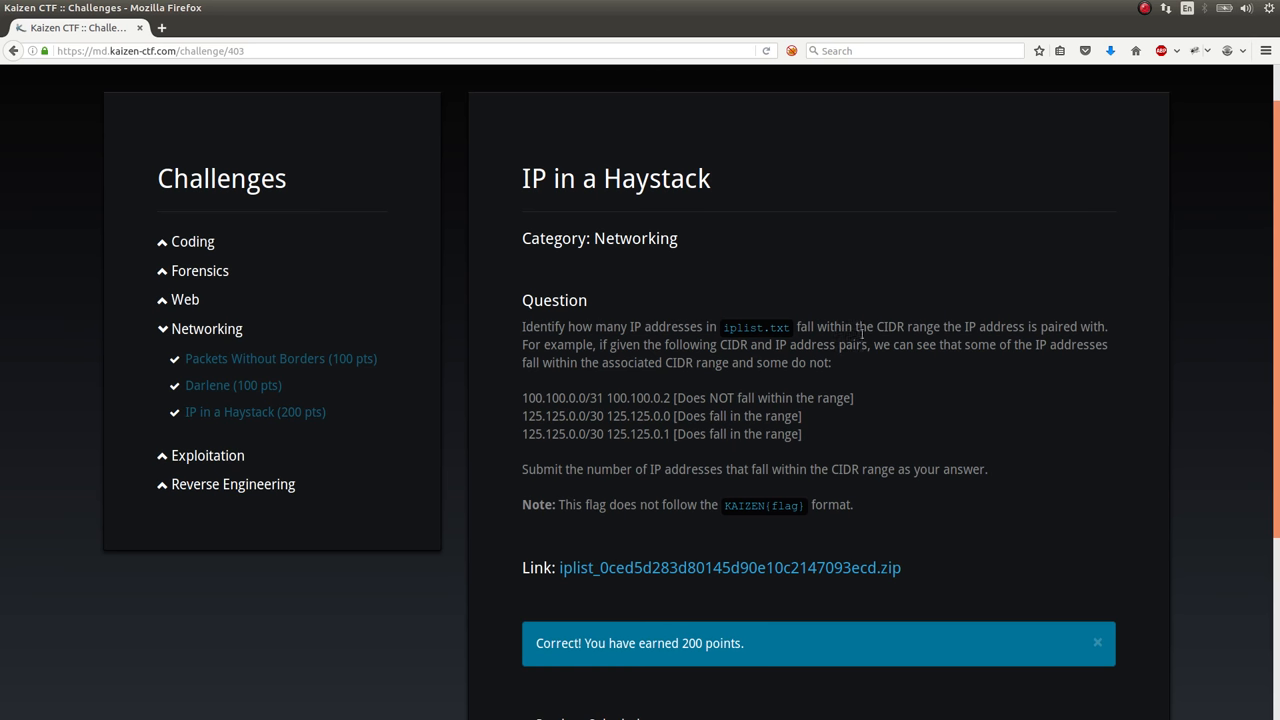
pyautogui.moveTo(1066, 351)
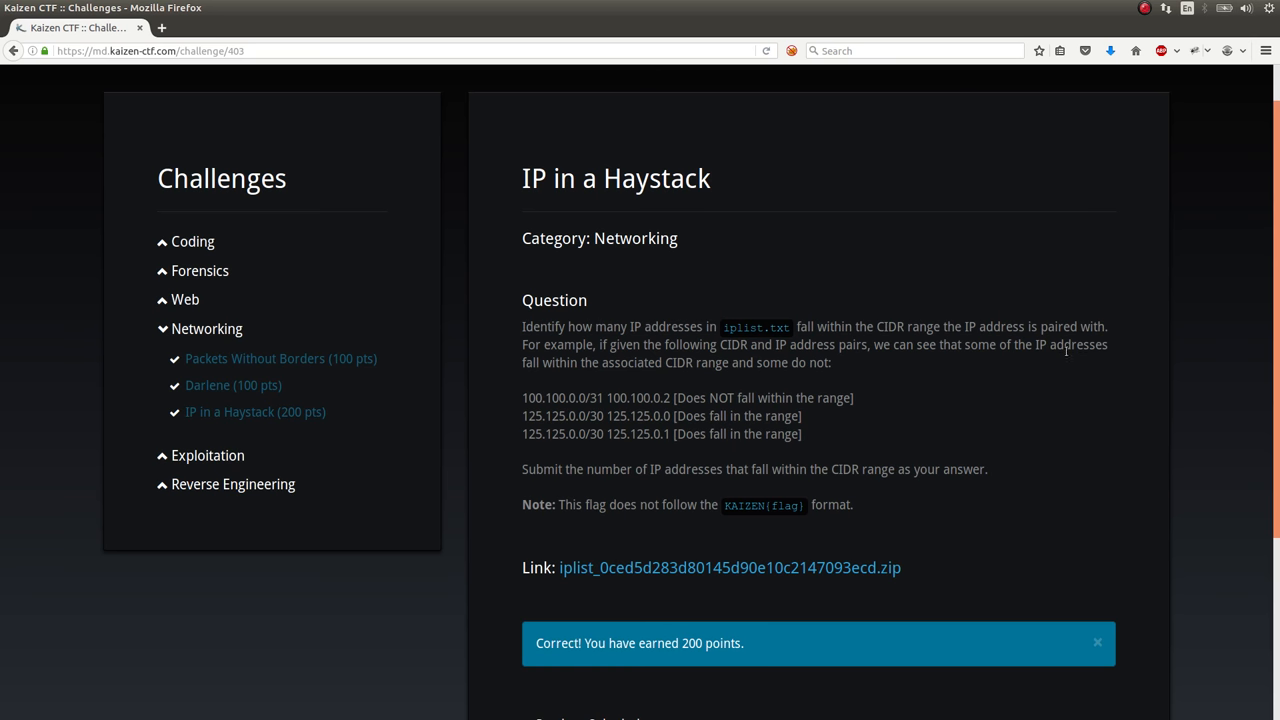
pyautogui.moveTo(838, 369)
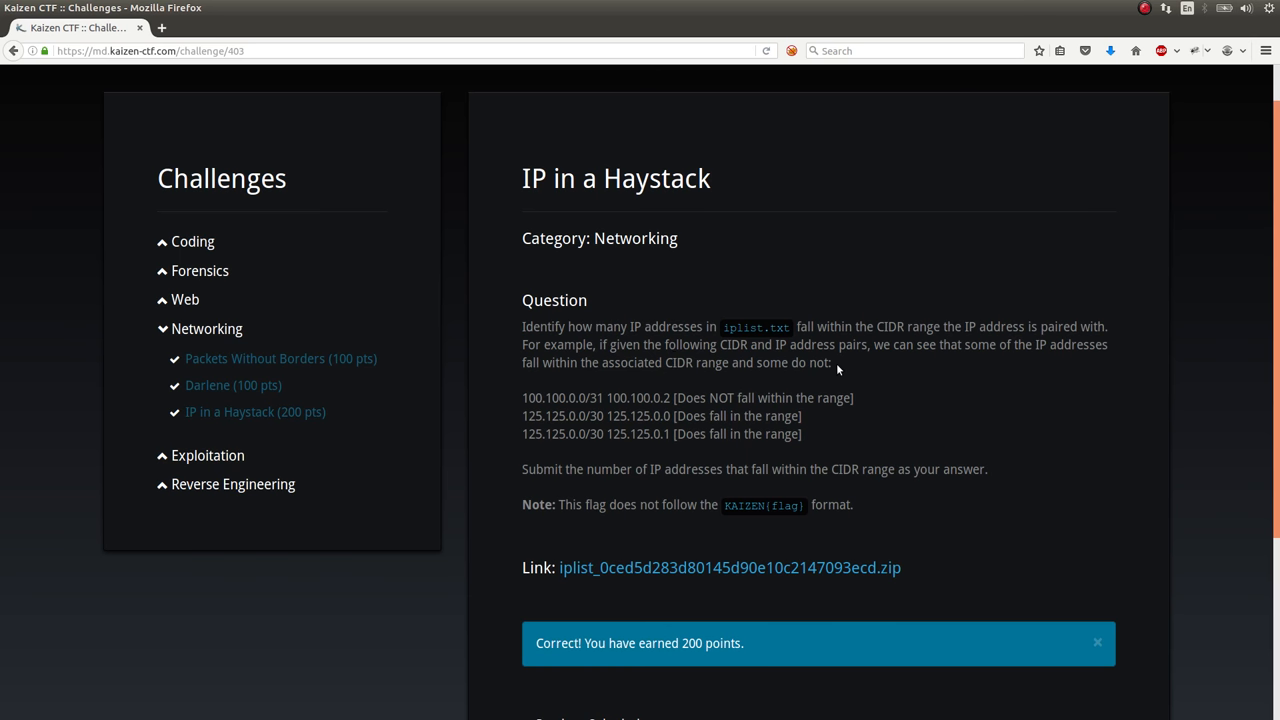
pyautogui.moveTo(504, 423)
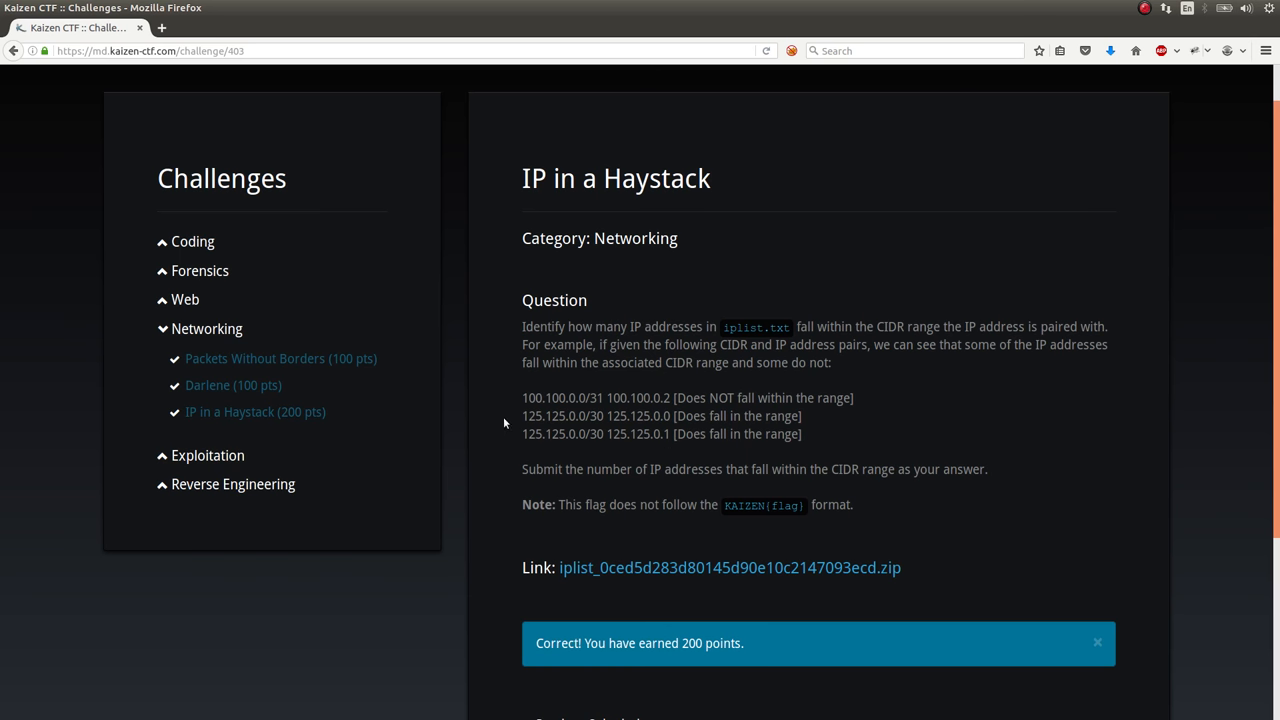
pyautogui.moveTo(558, 415)
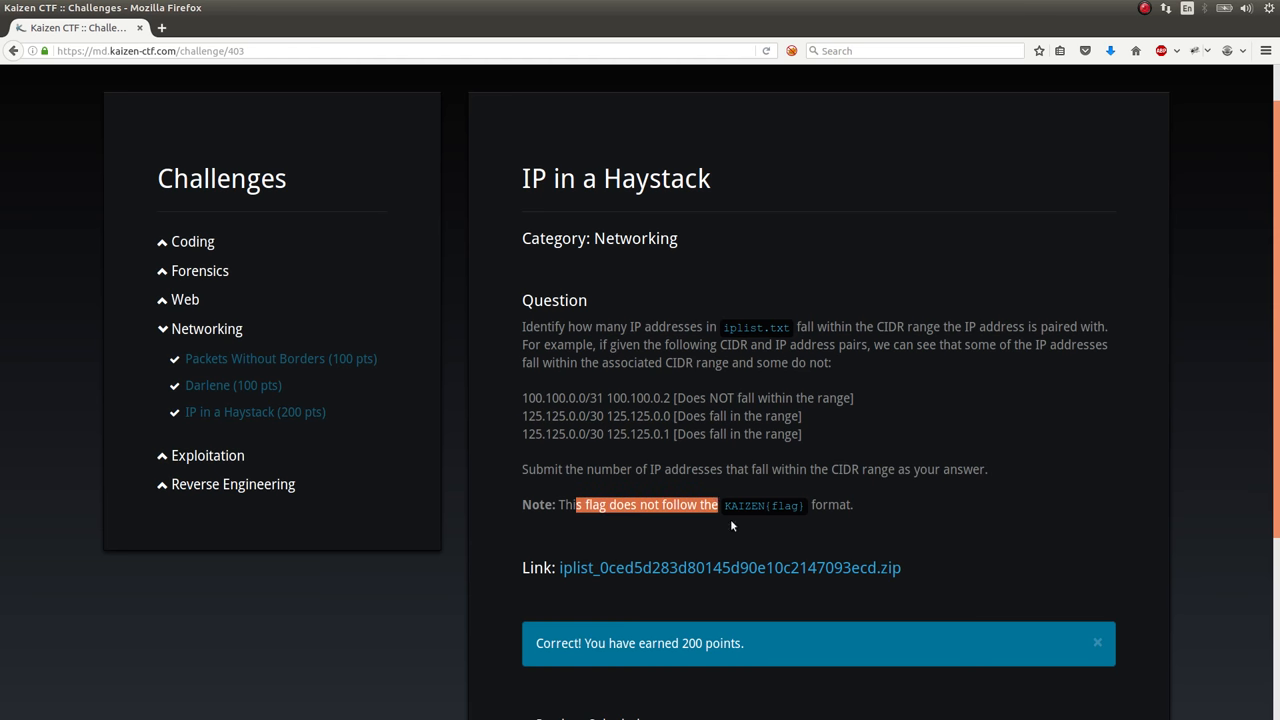
pyautogui.moveTo(885, 511)
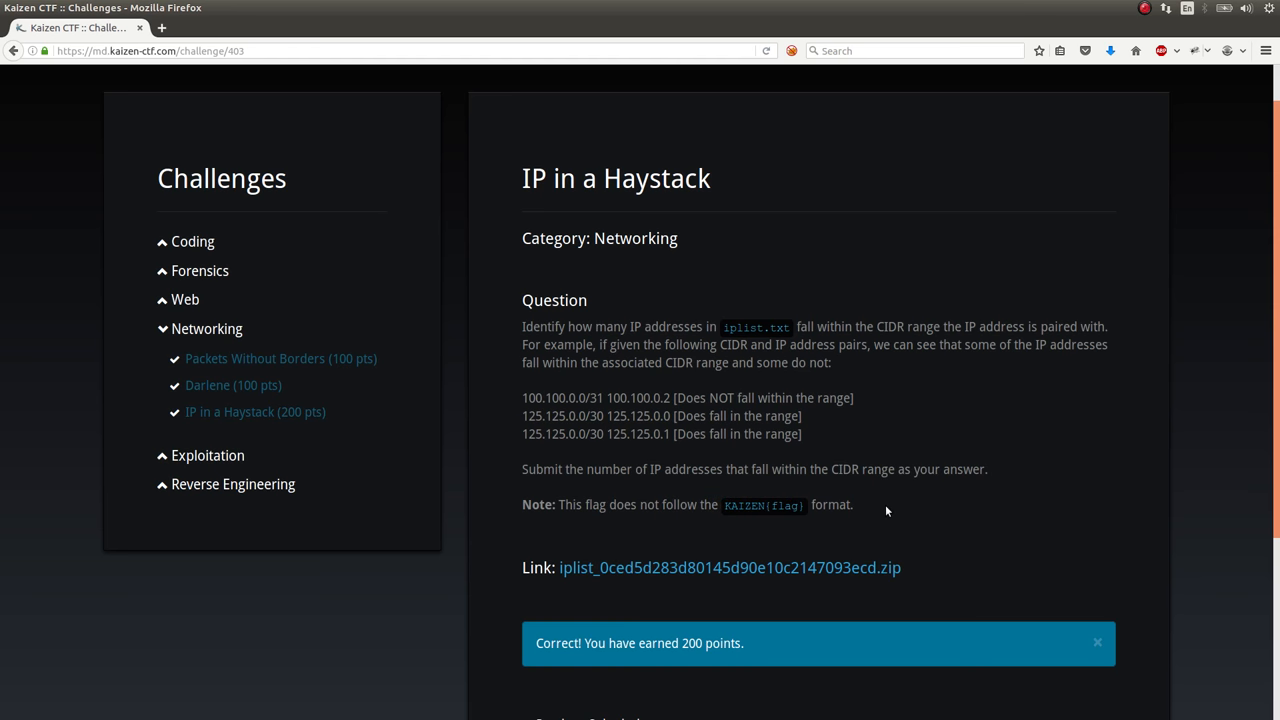
# Step: Save the iplist zip into a new ip_in_a_haystack folder inside kaizen
pyautogui.click(730, 567)
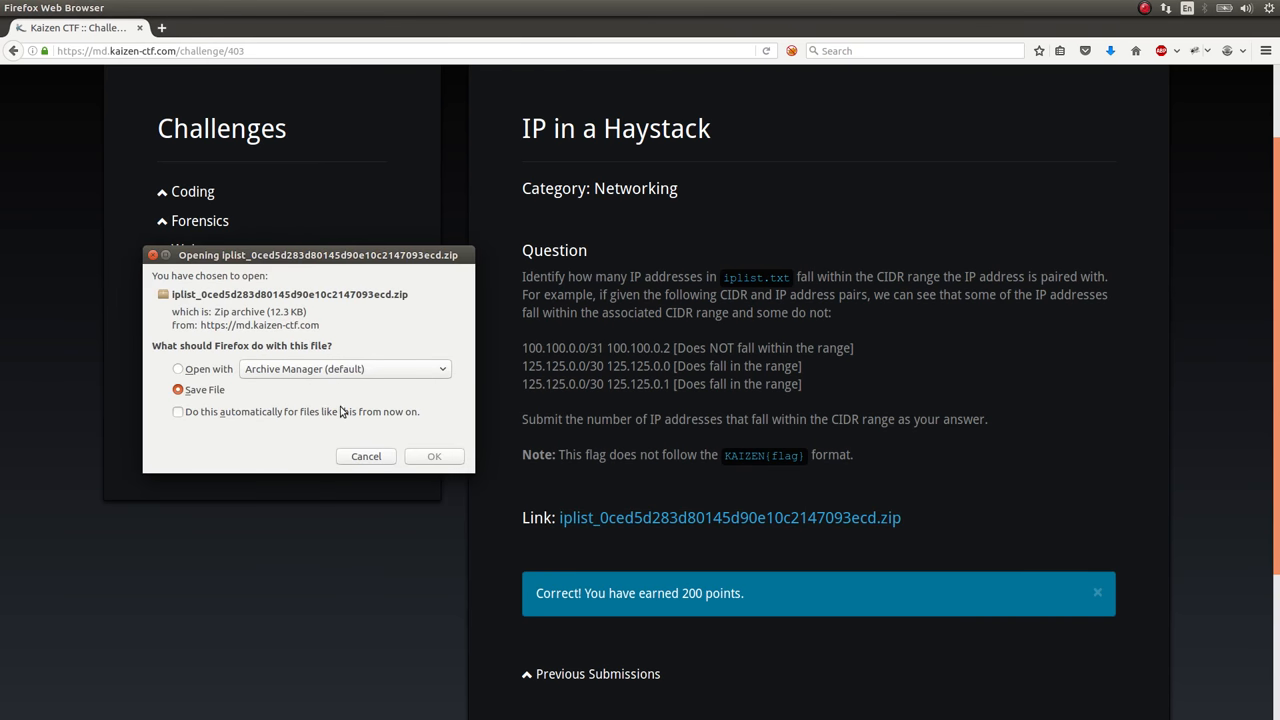
pyautogui.click(433, 456)
pyautogui.write('ip_')
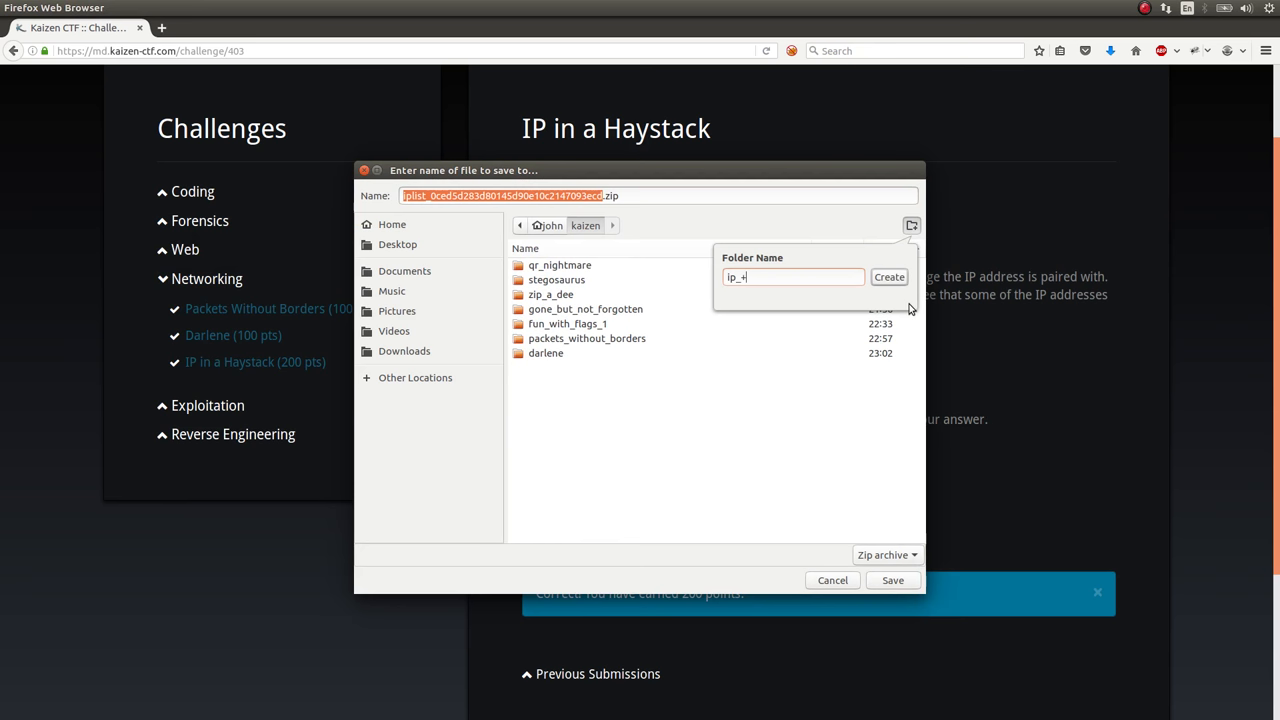
pyautogui.write('in_')
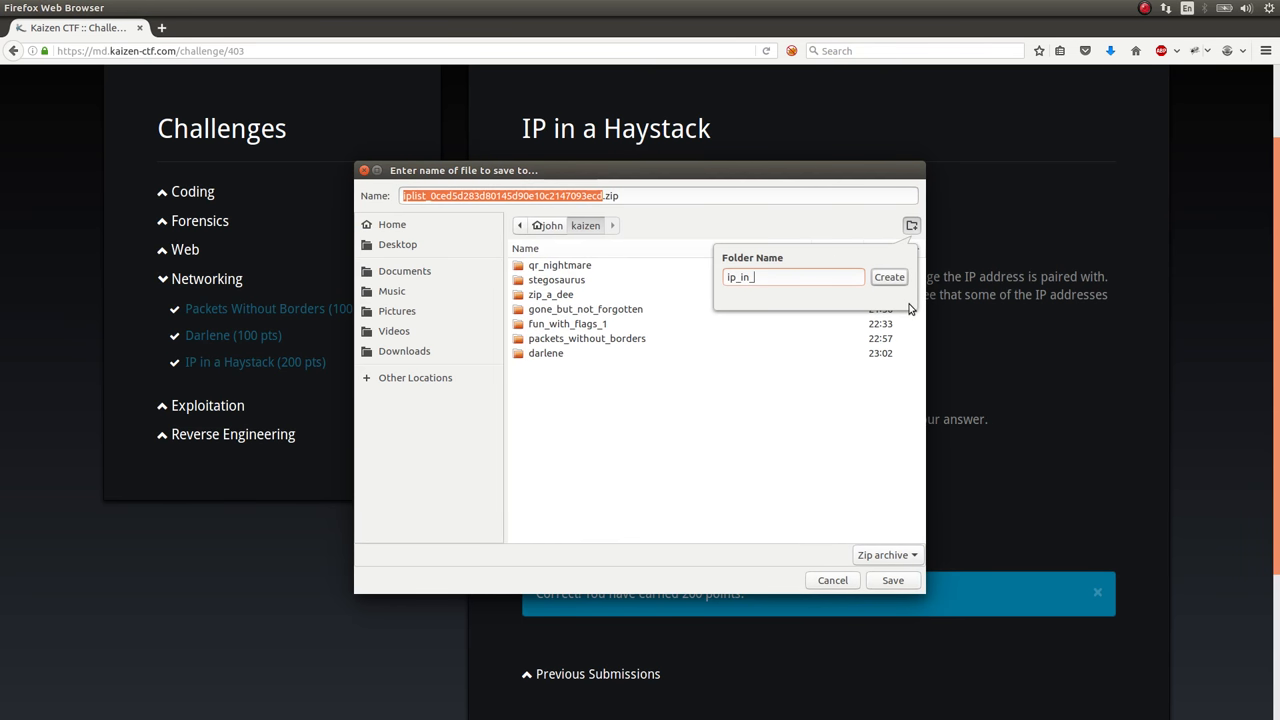
pyautogui.write('a_hays')
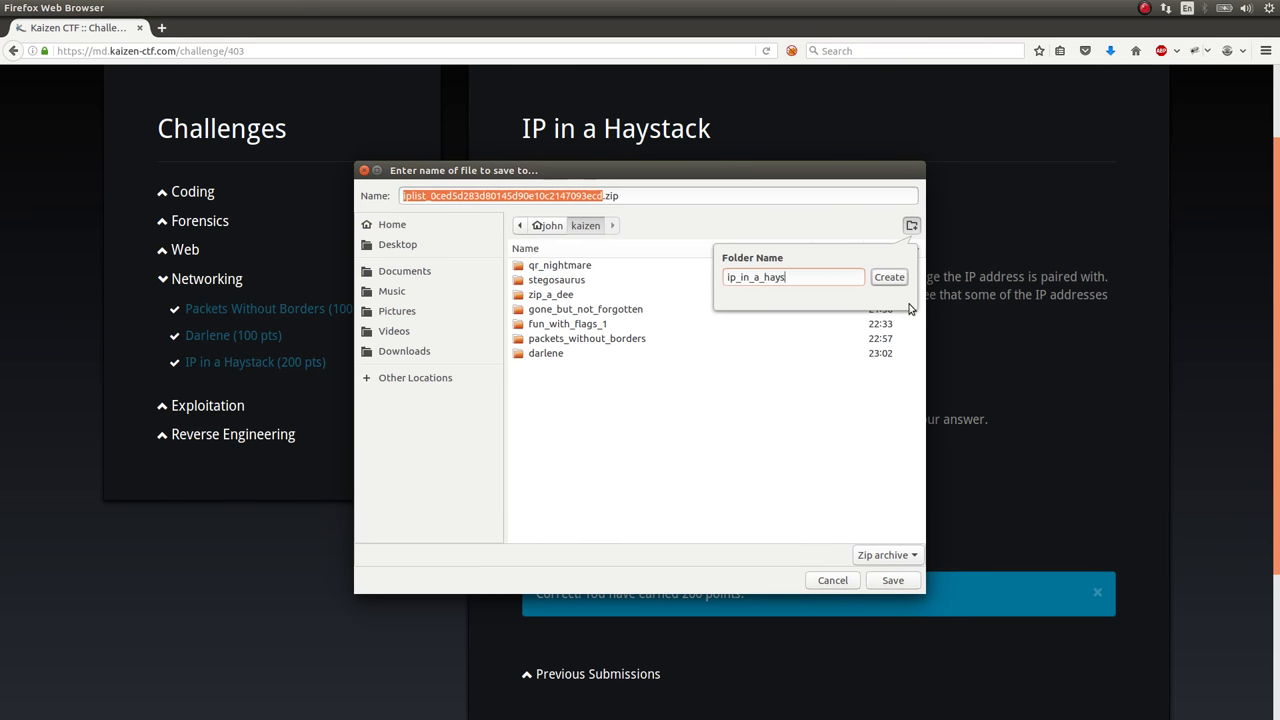
pyautogui.click(888, 277)
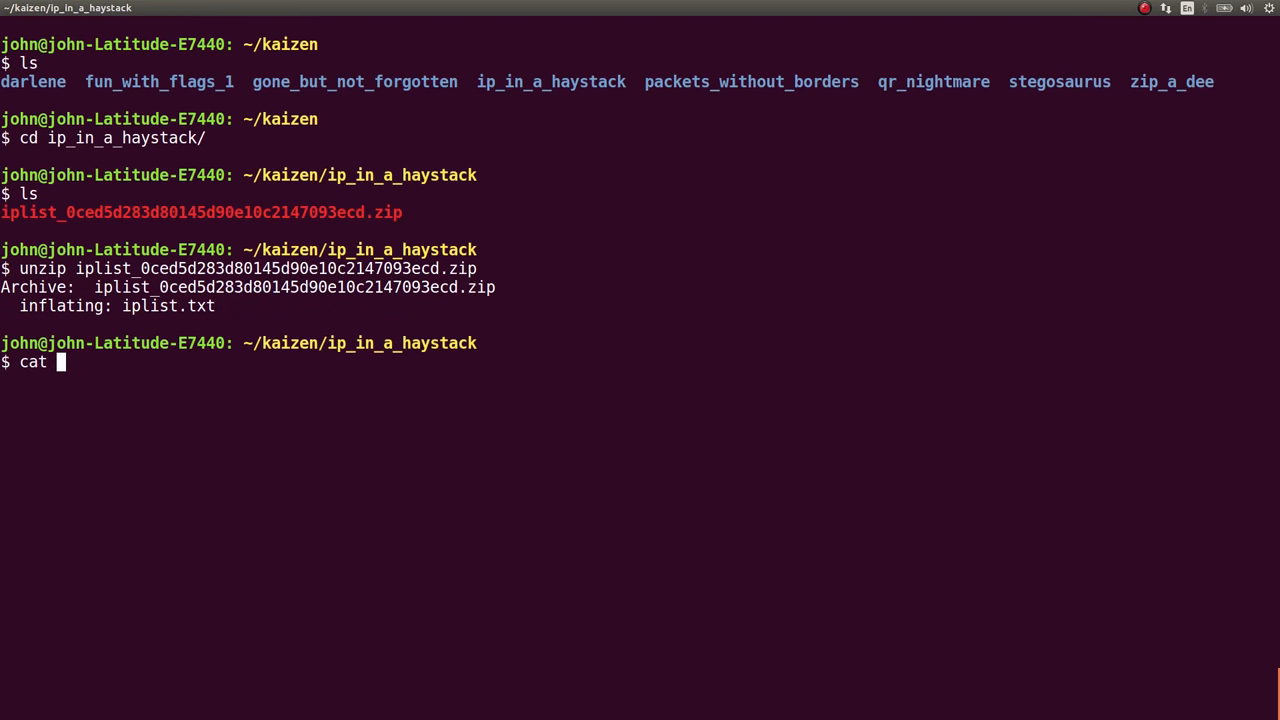
# Step: Unzip the archive in ip_in_a_haystack and display iplist.txt with cat
pyautogui.press('Return')
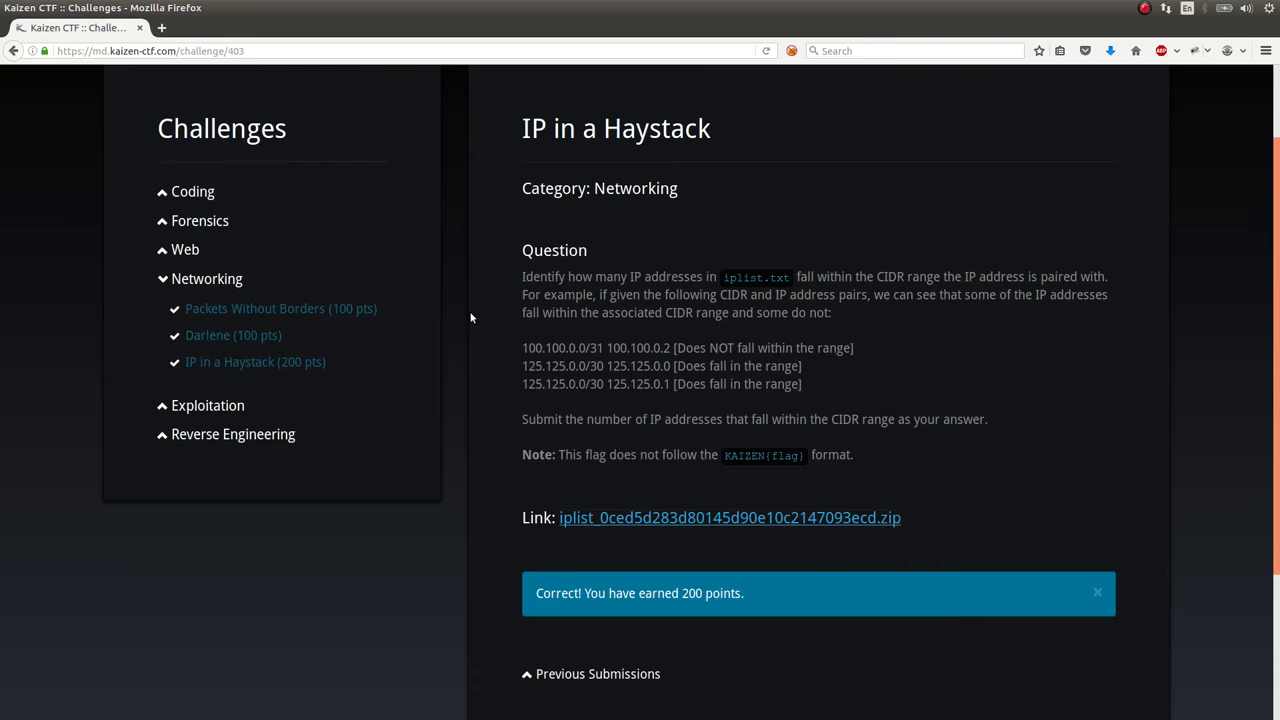
# Step: Search 'python ipaddress' and browse the docs.python.org ipaddress module page
pyautogui.click(302, 27)
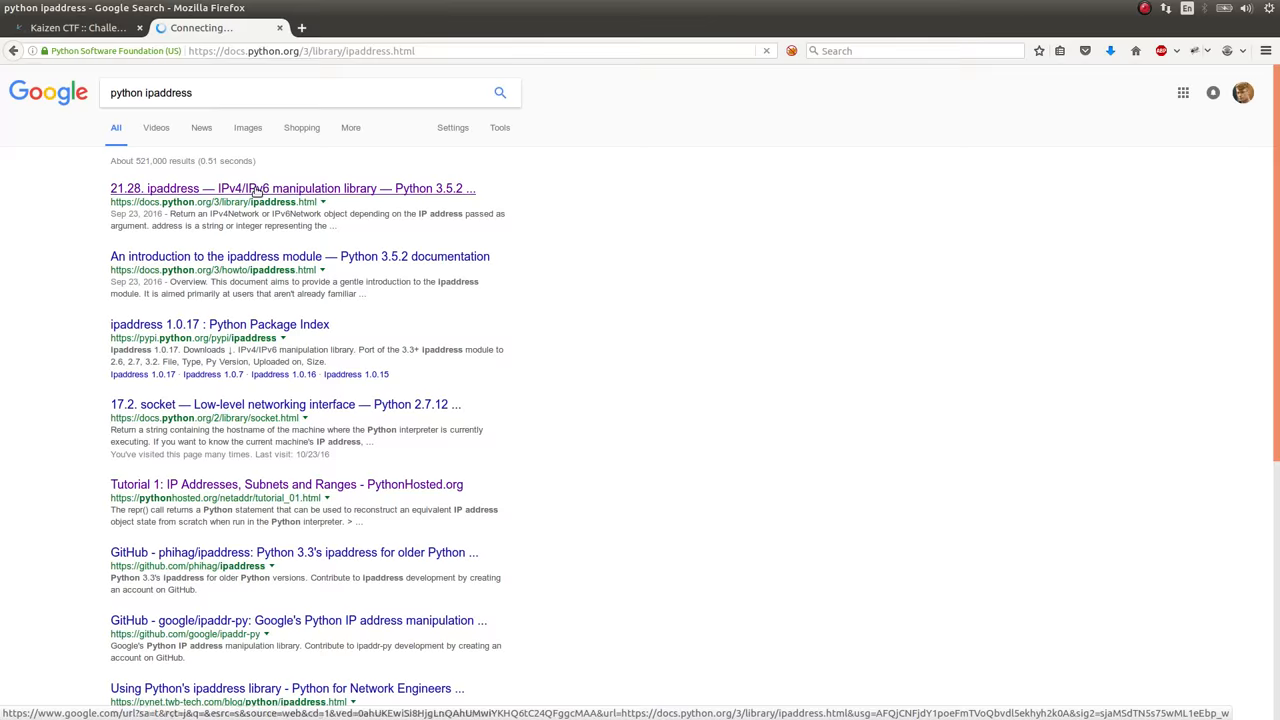
pyautogui.click(292, 188)
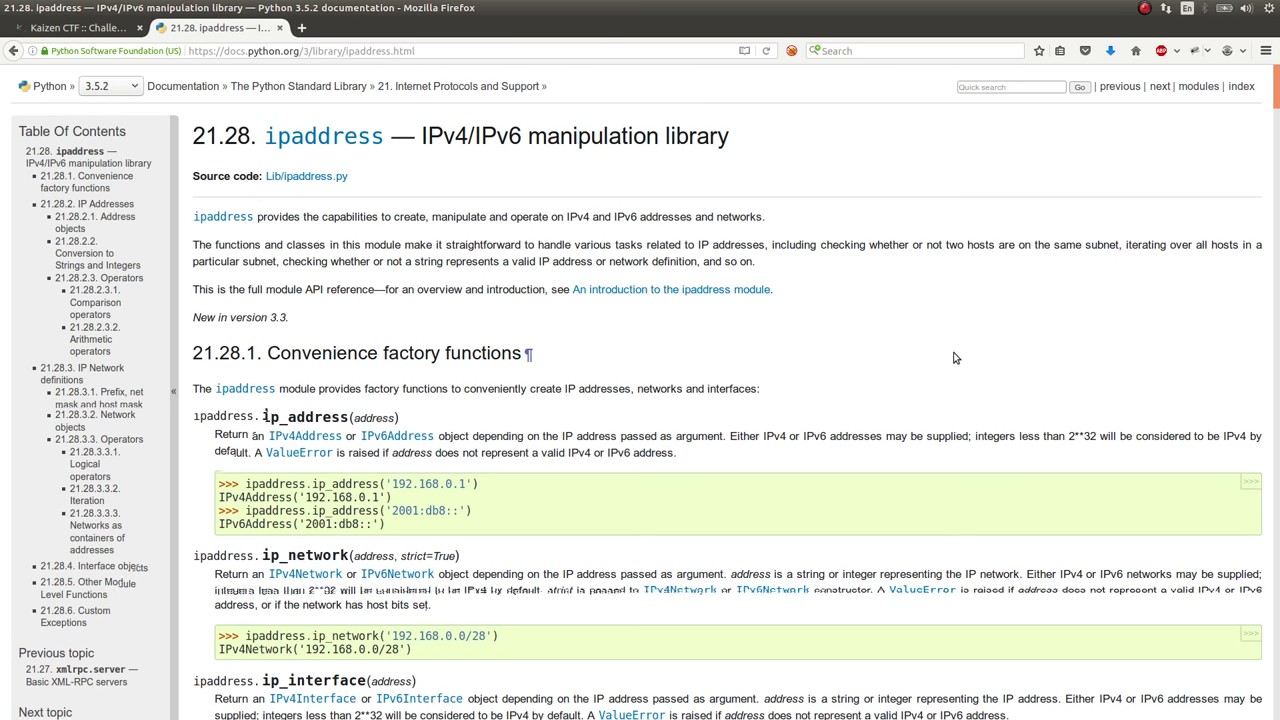
pyautogui.scroll(3)
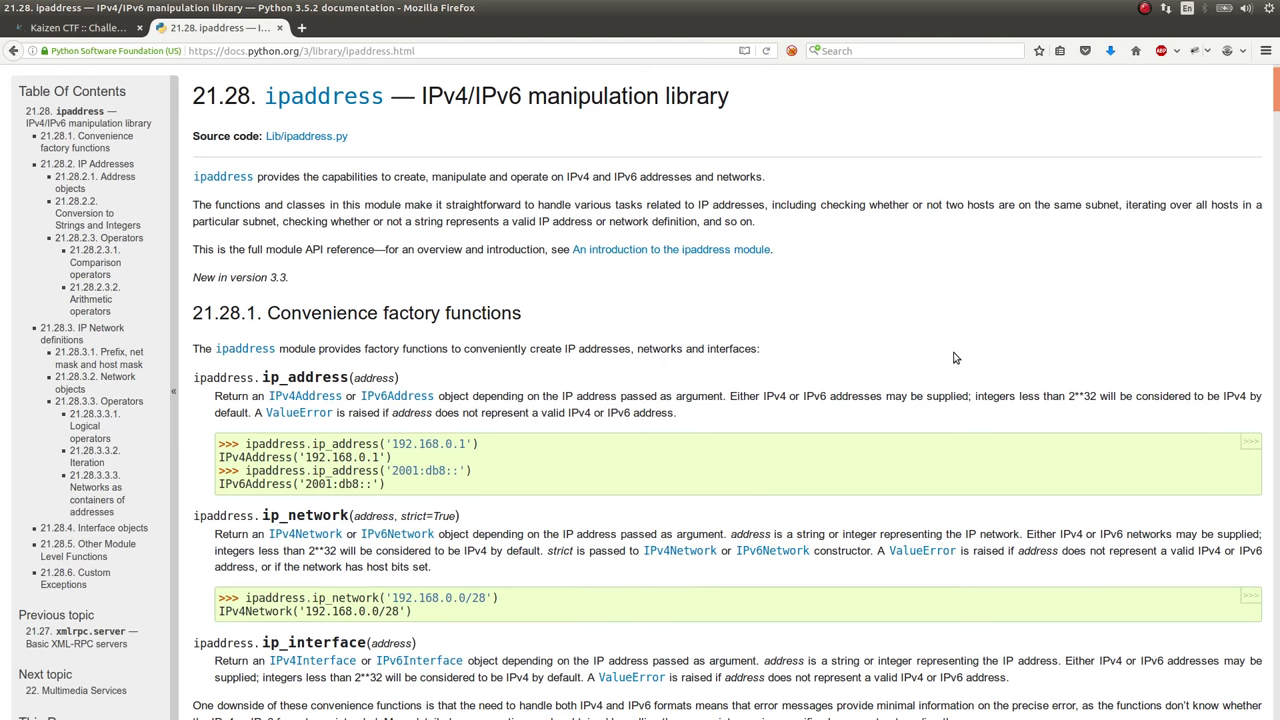
pyautogui.scroll(-3)
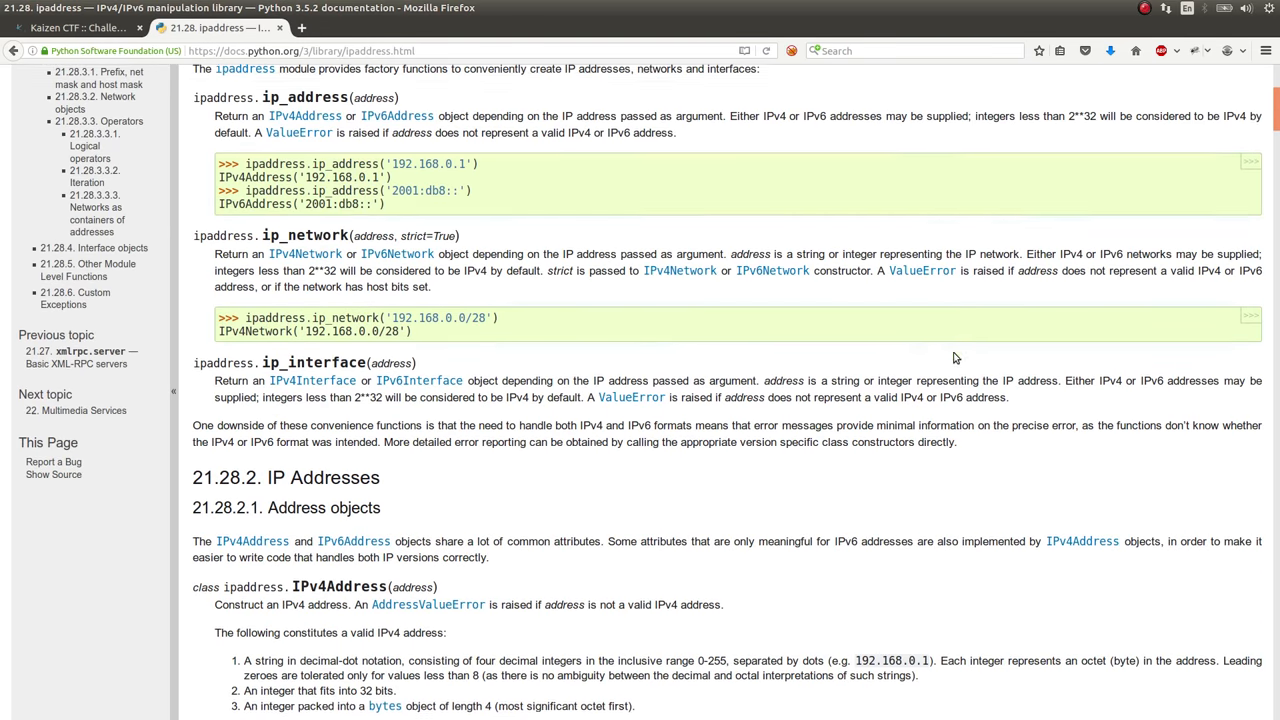
pyautogui.scroll(-3)
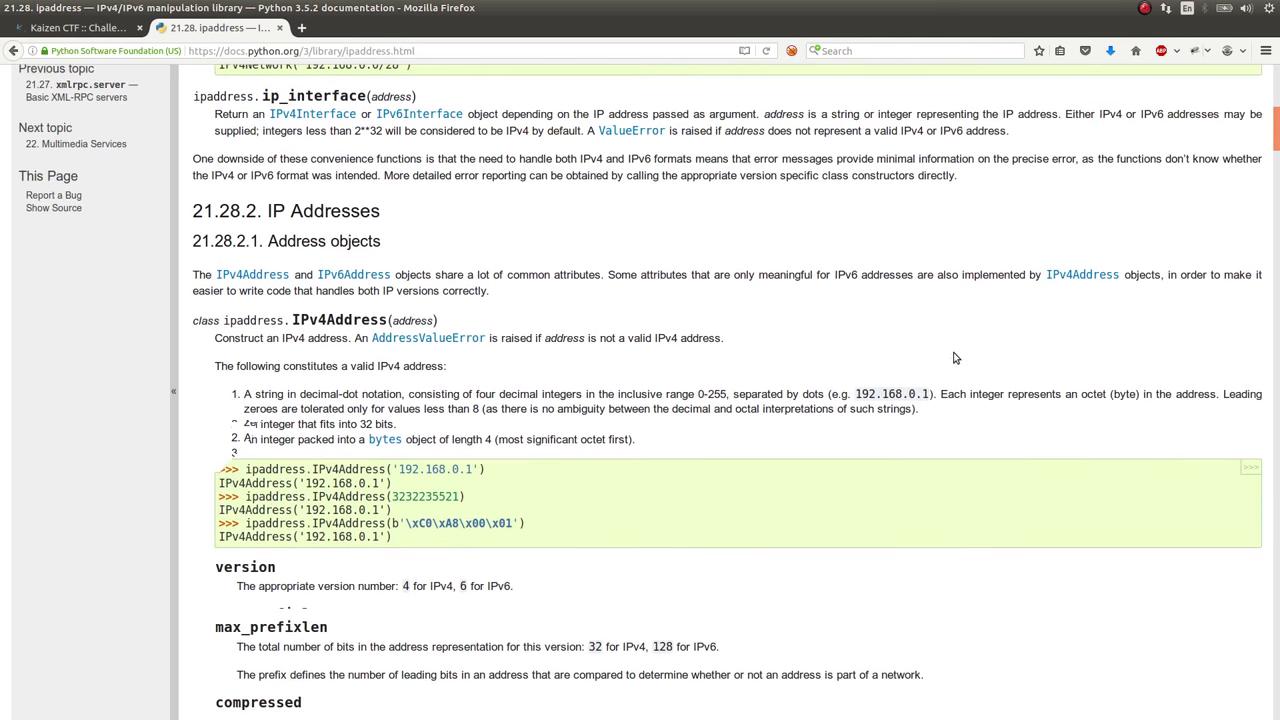
pyautogui.scroll(3)
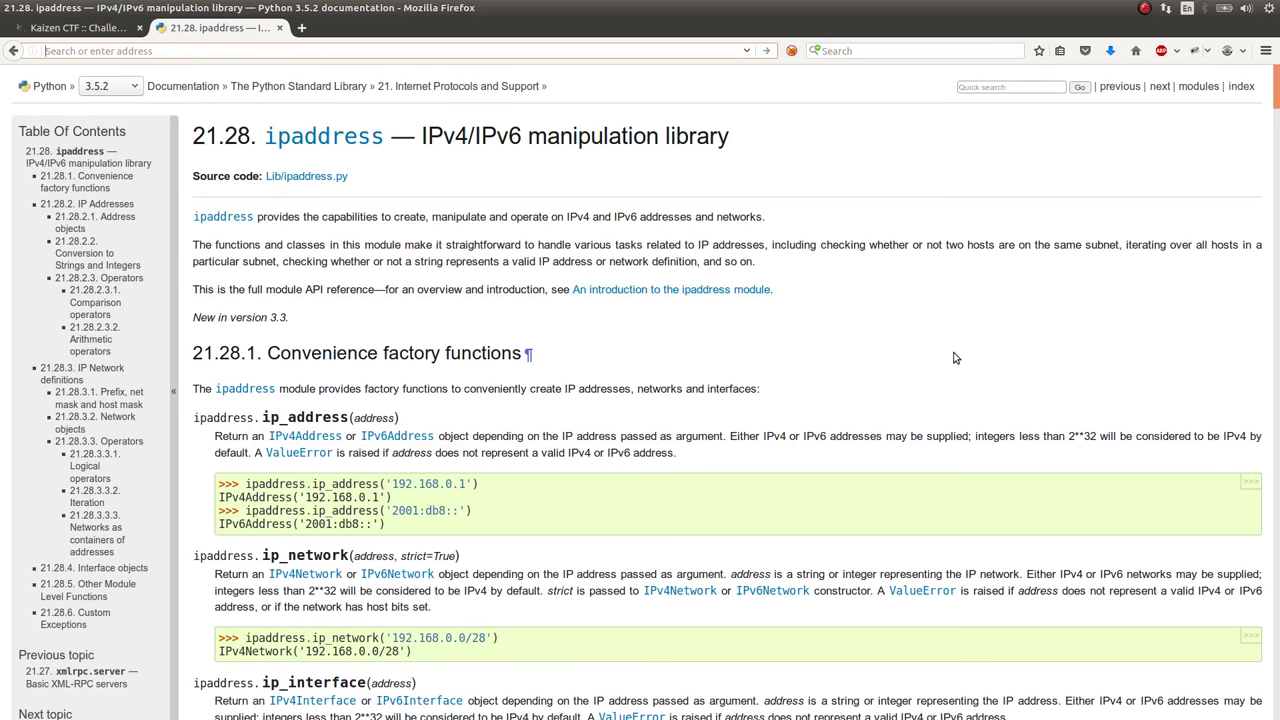
# Step: Read the Stack Overflow ipaddress answer on IP-in-network checks, then create attacker.py with subl
pyautogui.write('python check if addres')
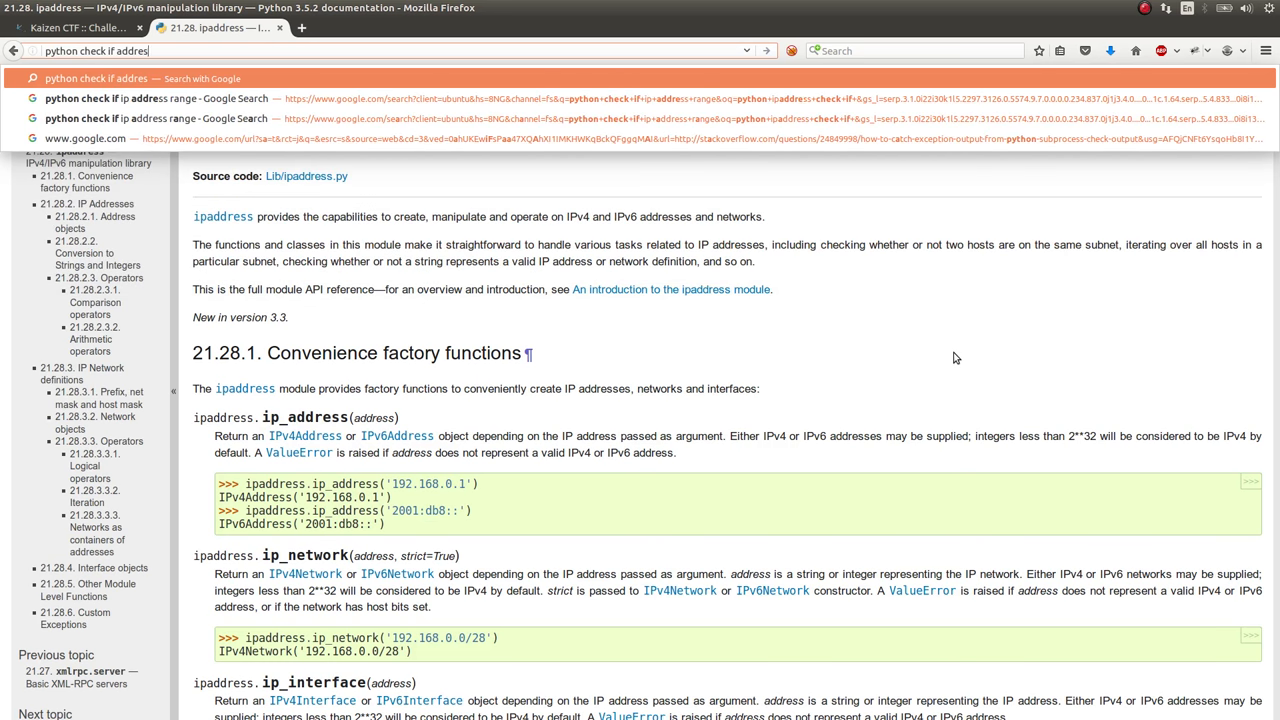
pyautogui.click(170, 98)
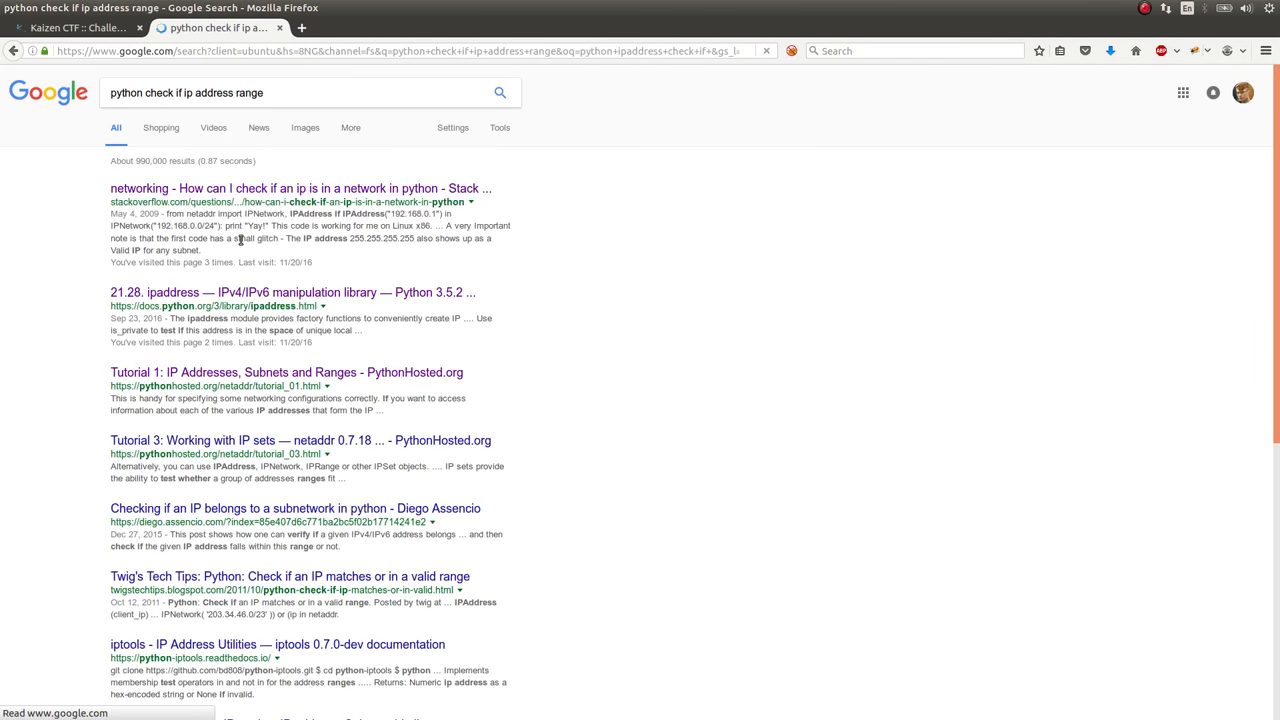
pyautogui.click(300, 188)
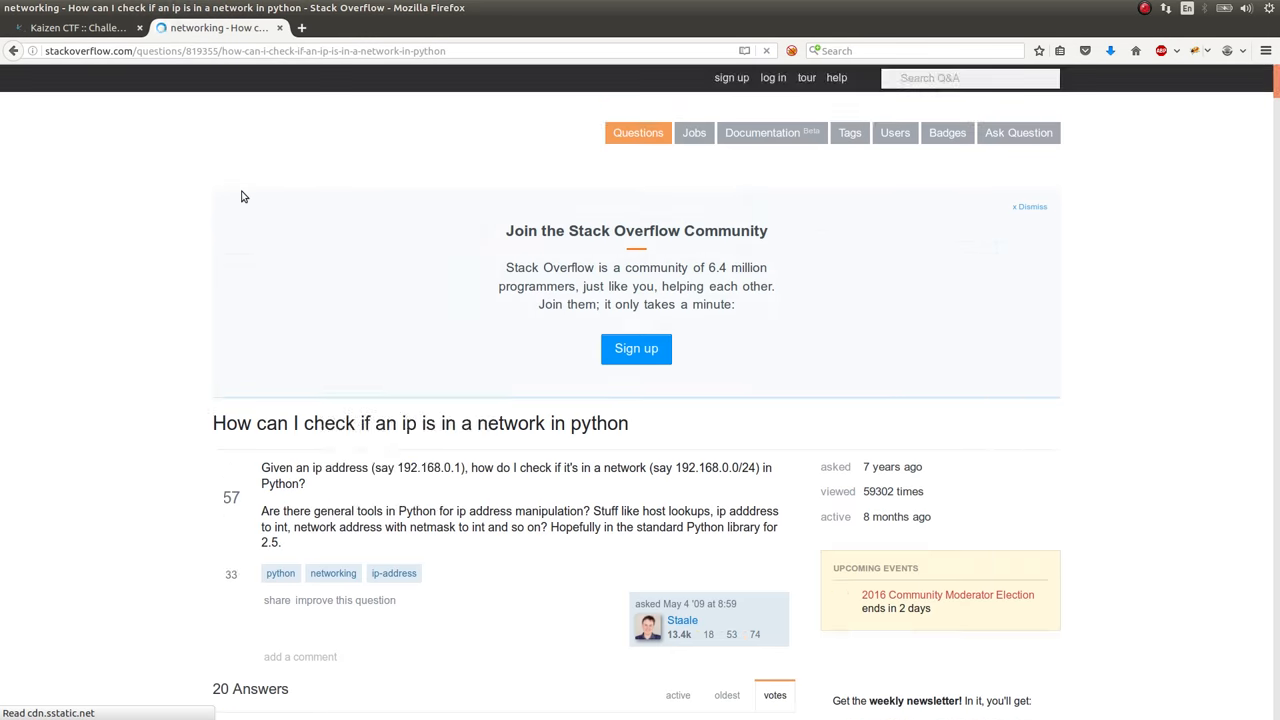
pyautogui.scroll(-3)
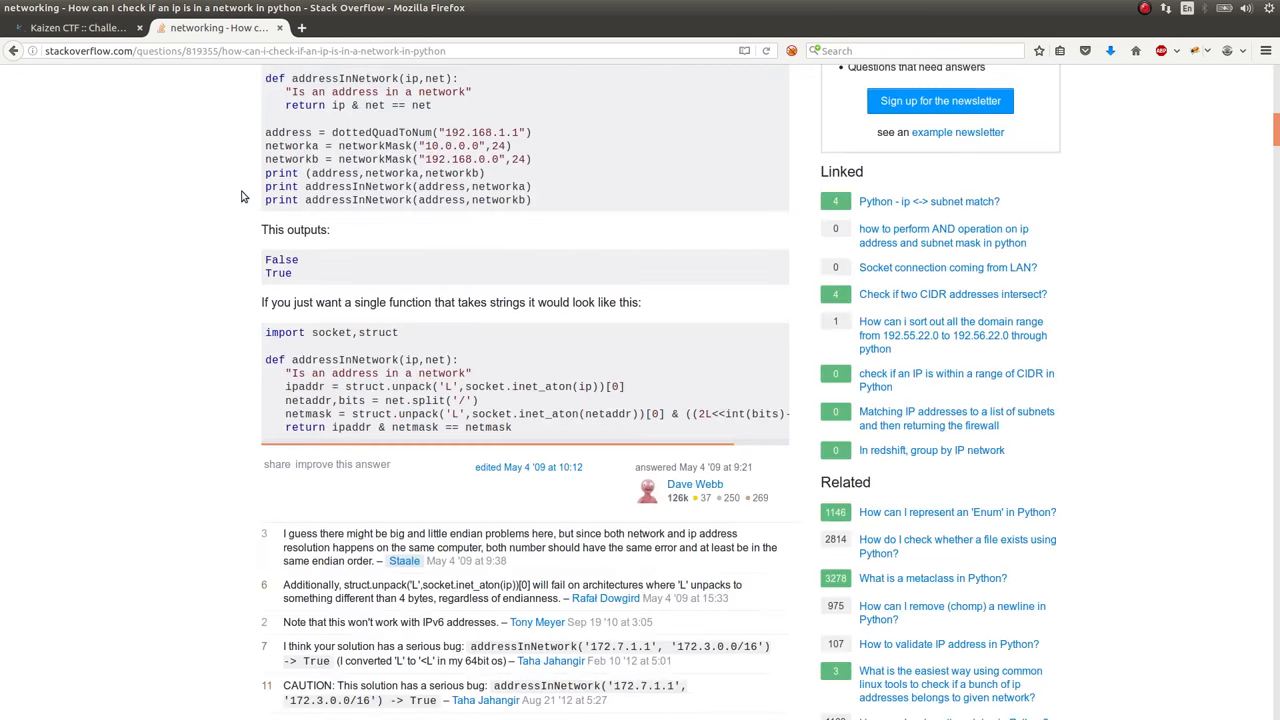
pyautogui.scroll(-3)
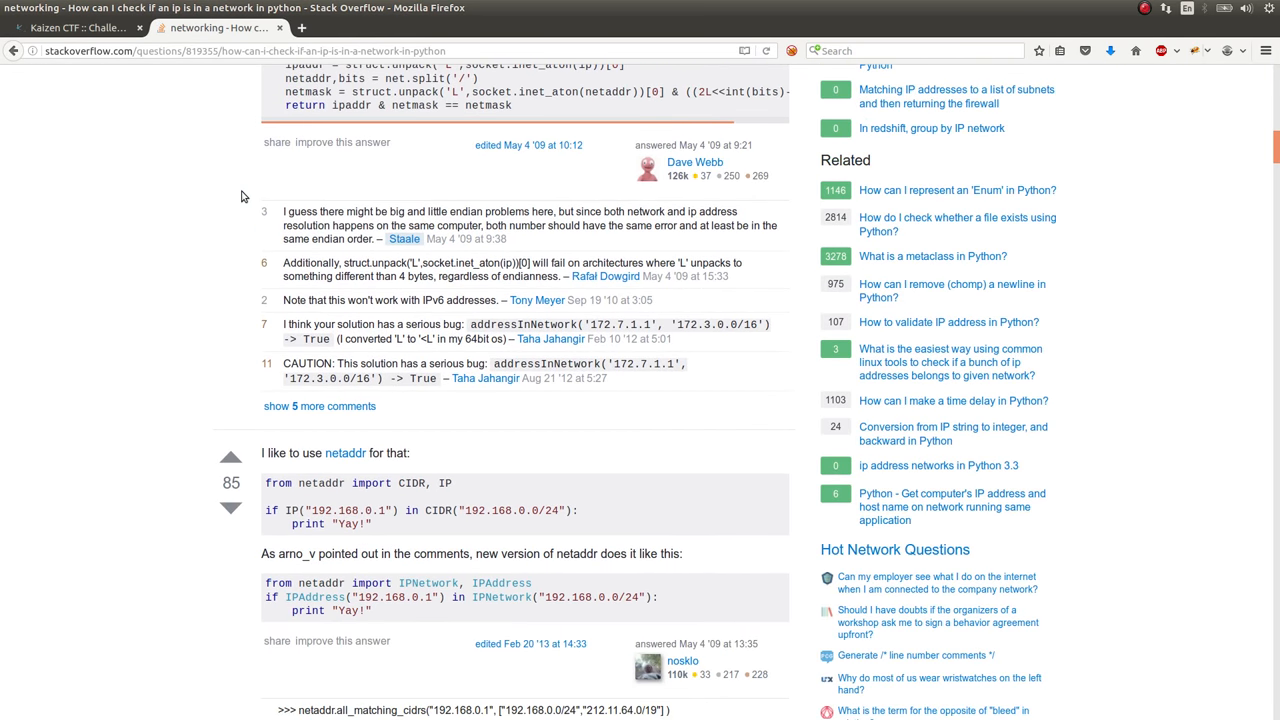
pyautogui.scroll(-3)
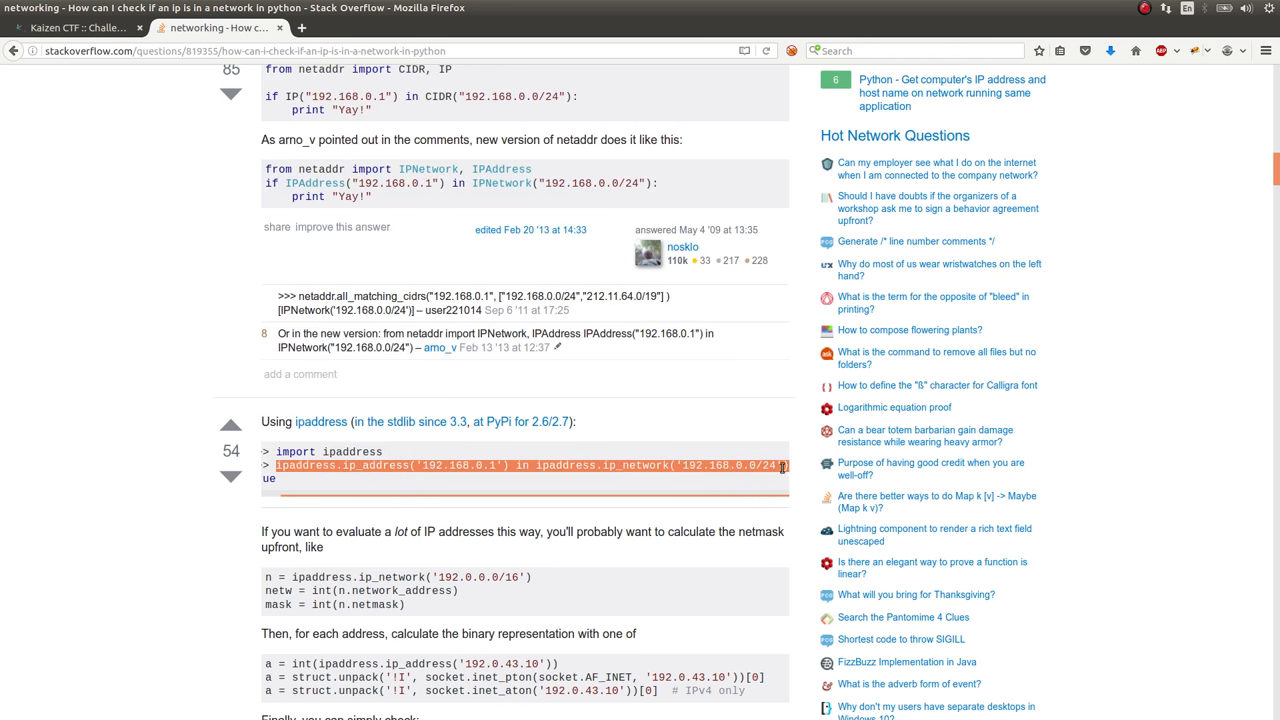
pyautogui.moveTo(567, 437)
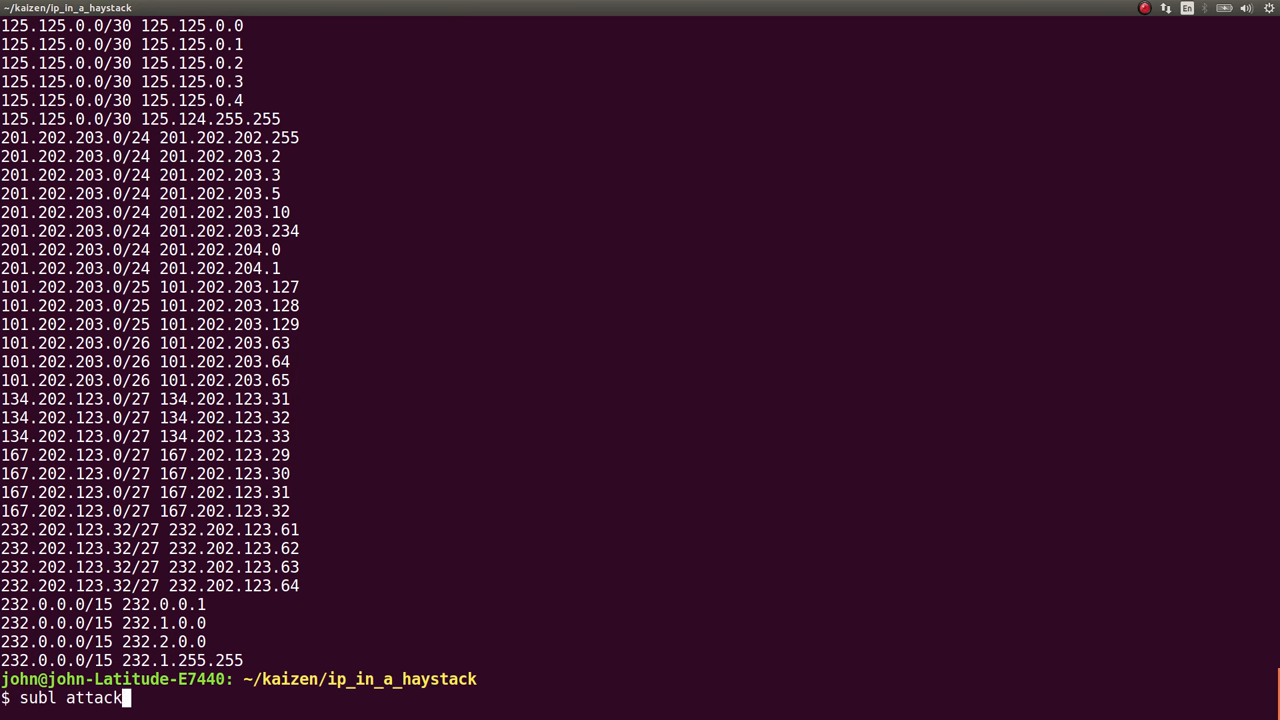
pyautogui.press('Return')
pyautogui.write('#!/')
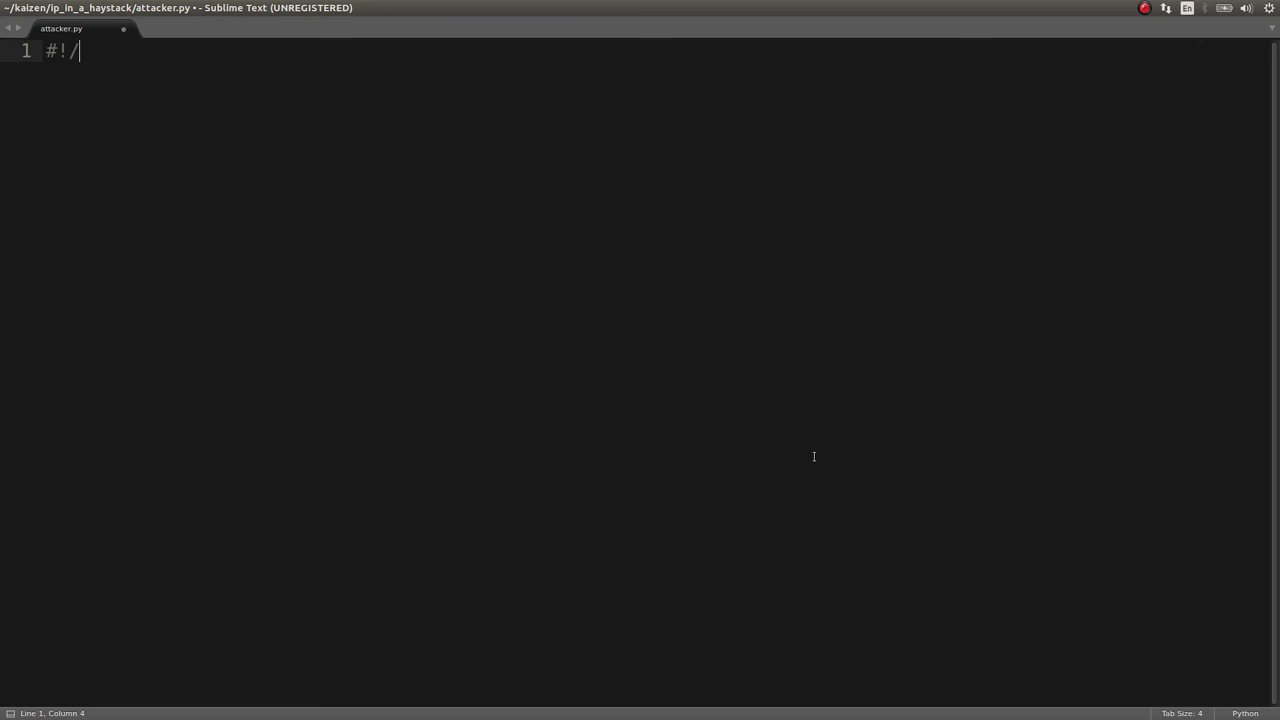
# Step: Write the shebang, import ipaddress, and read iplist.txt's lines into contents
pyautogui.write('usr.bin.')
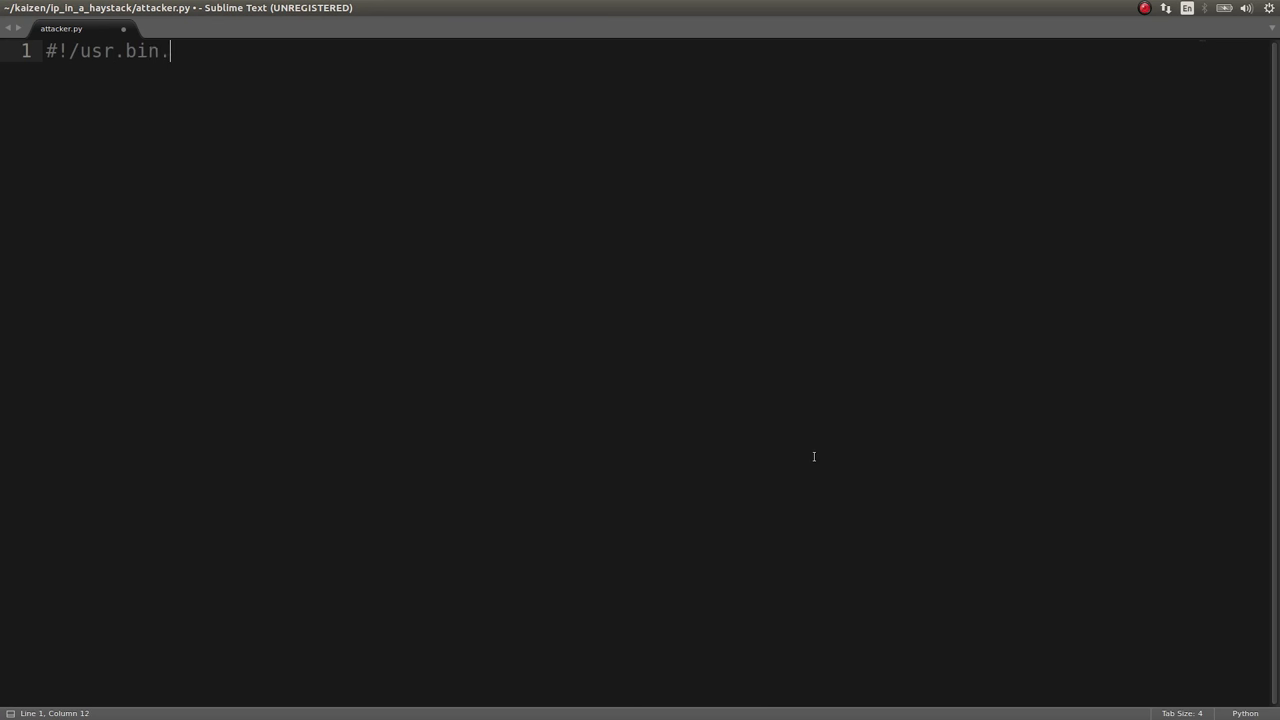
pyautogui.write('/env pythhon')
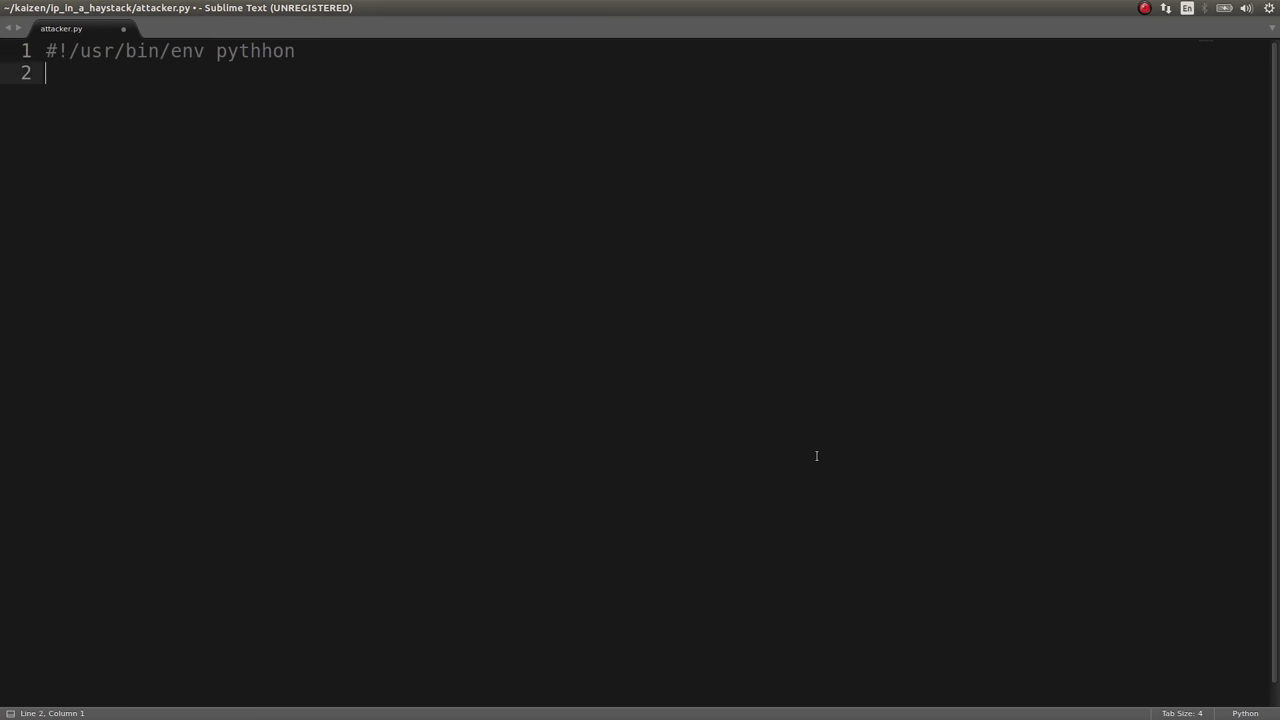
pyautogui.write('import ipaddress')
pyautogui.write('for')
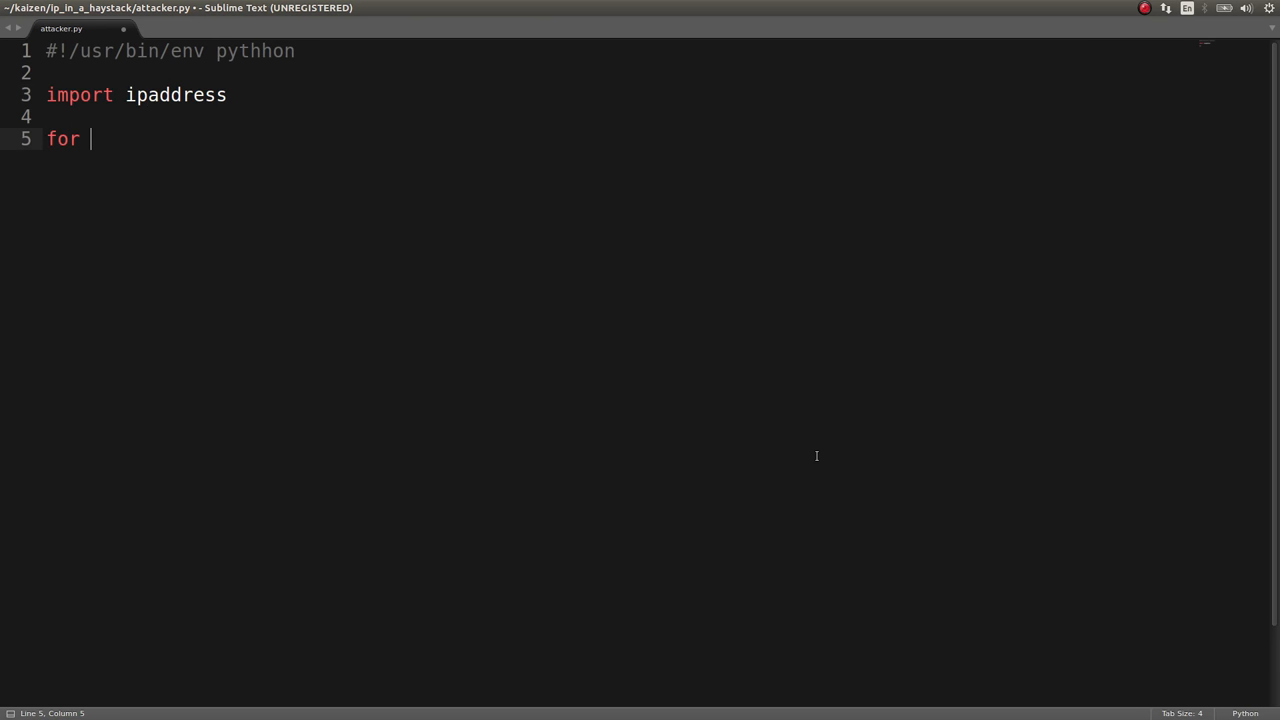
pyautogui.write('open()')
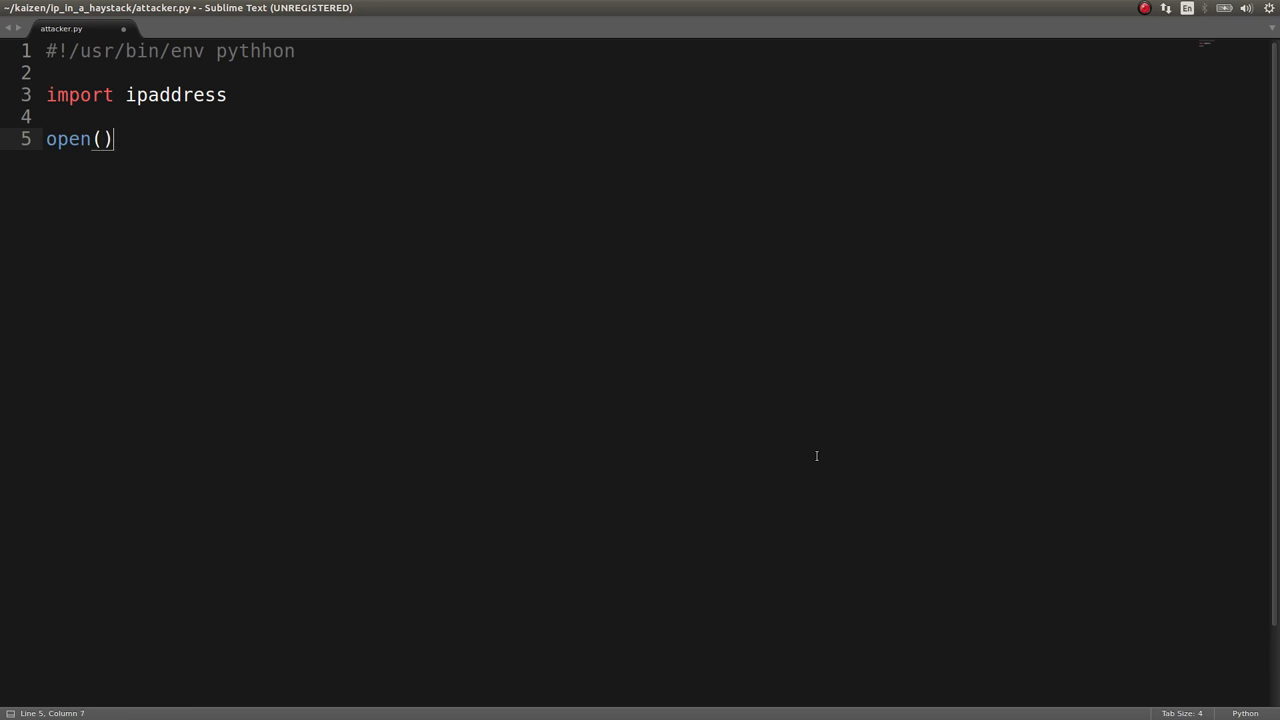
pyautogui.write("'ipl'")
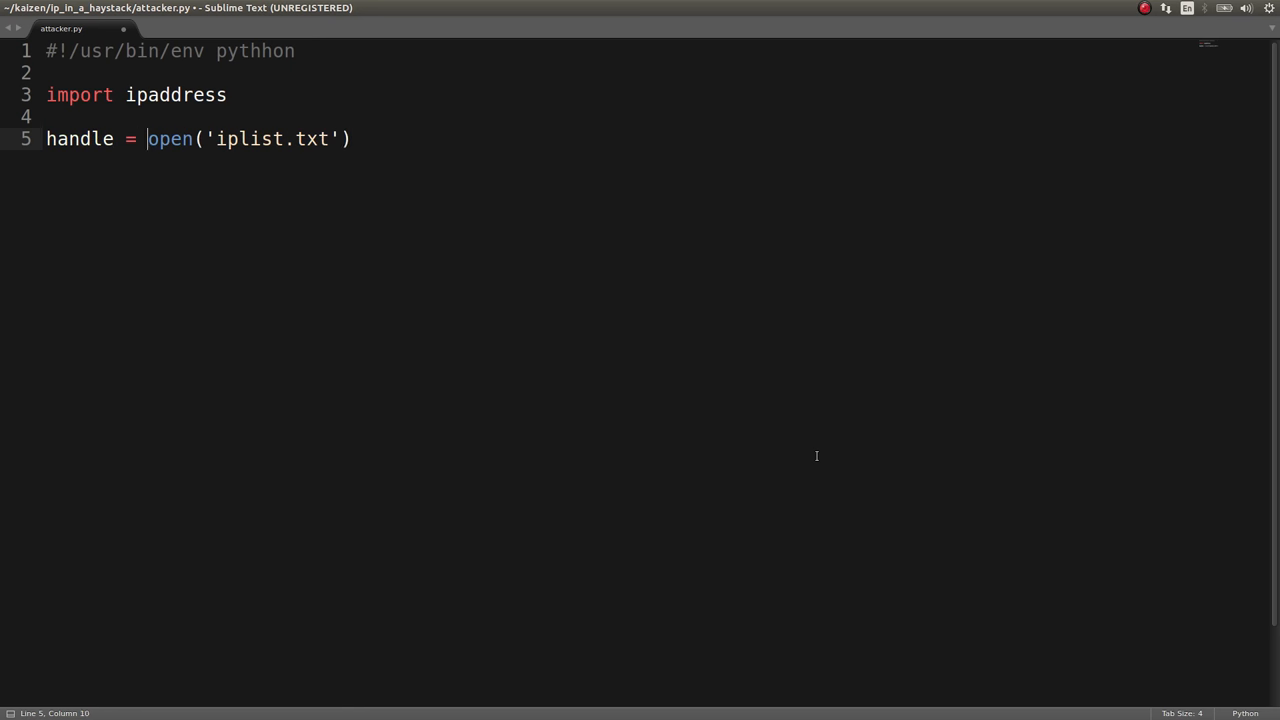
pyautogui.write('contents = handle.read(')
pyautogui.write('for line in')
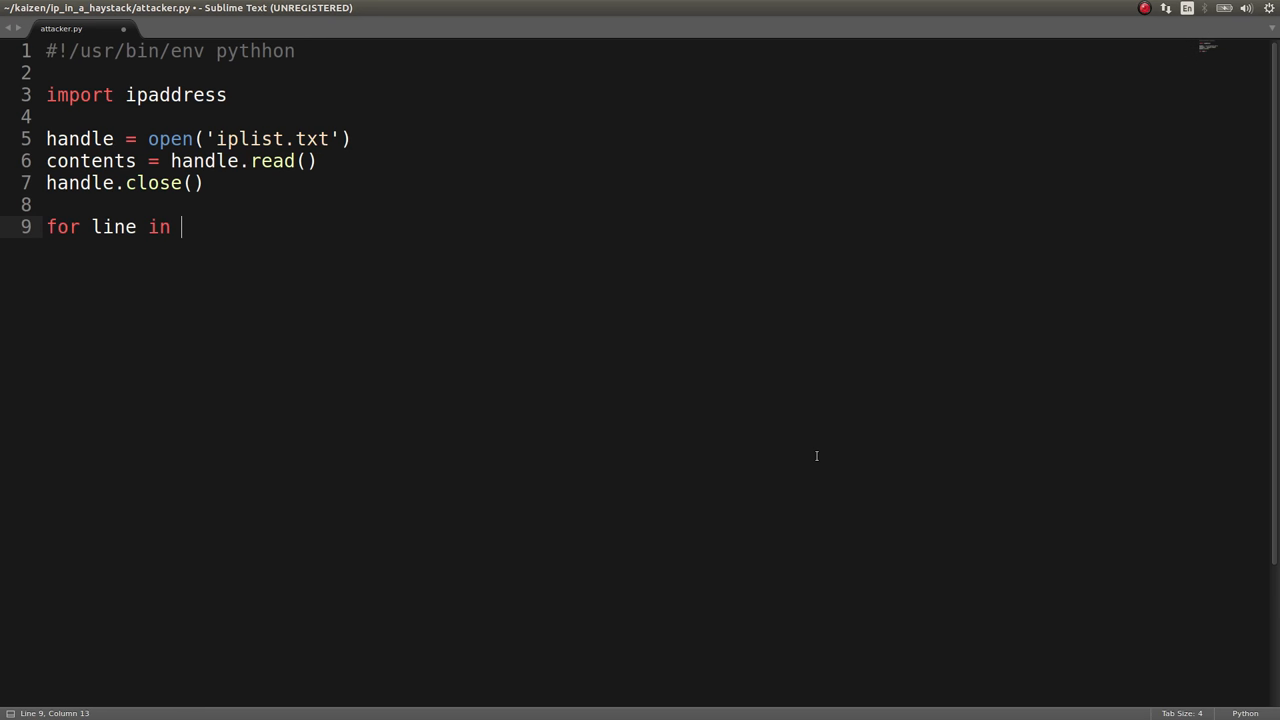
pyautogui.write('contents.readlines():')
pyautogui.write('address, cd')
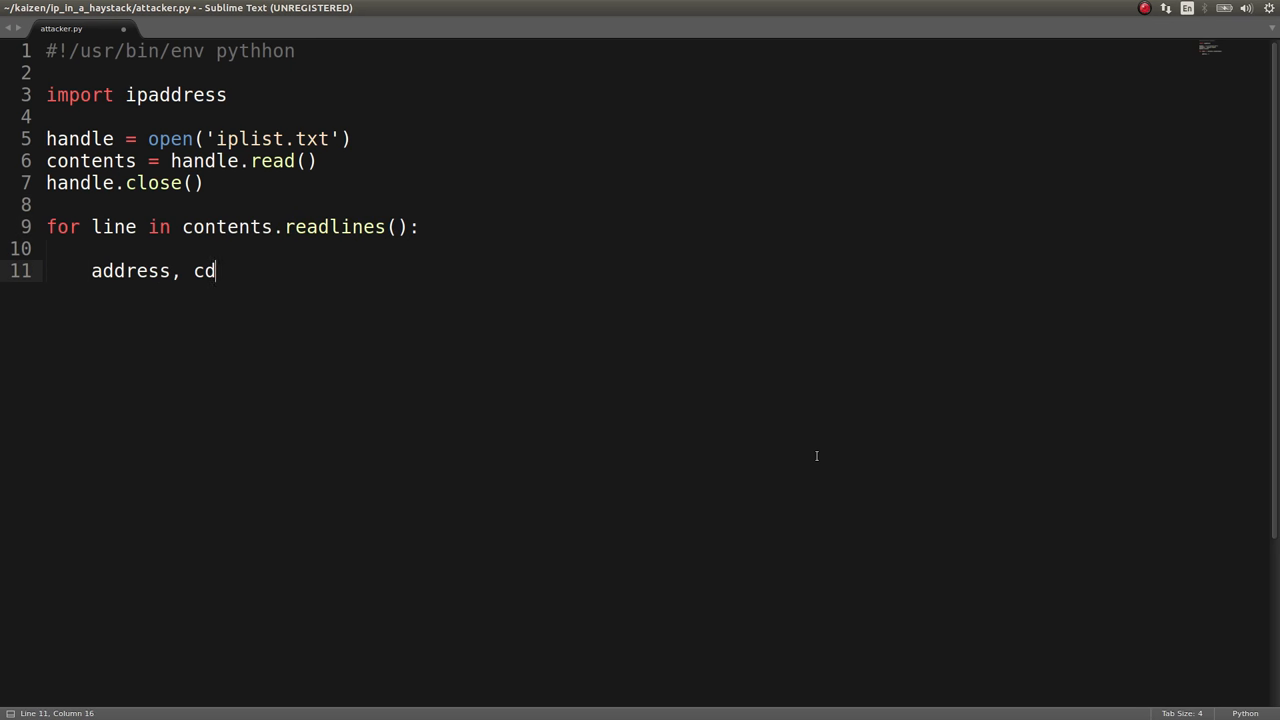
# Step: Loop over lines, split address and CIDR, count addresses inside networks, and print counter
pyautogui.write('ir =')
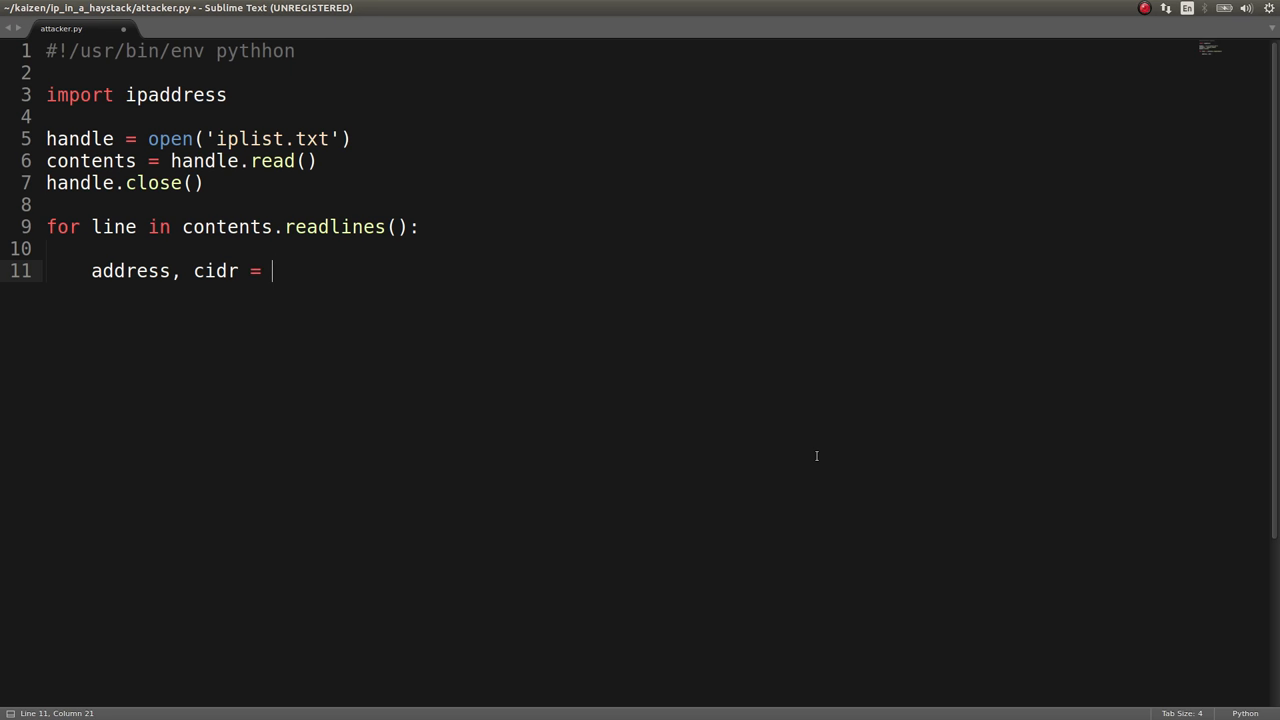
pyautogui.write('l')
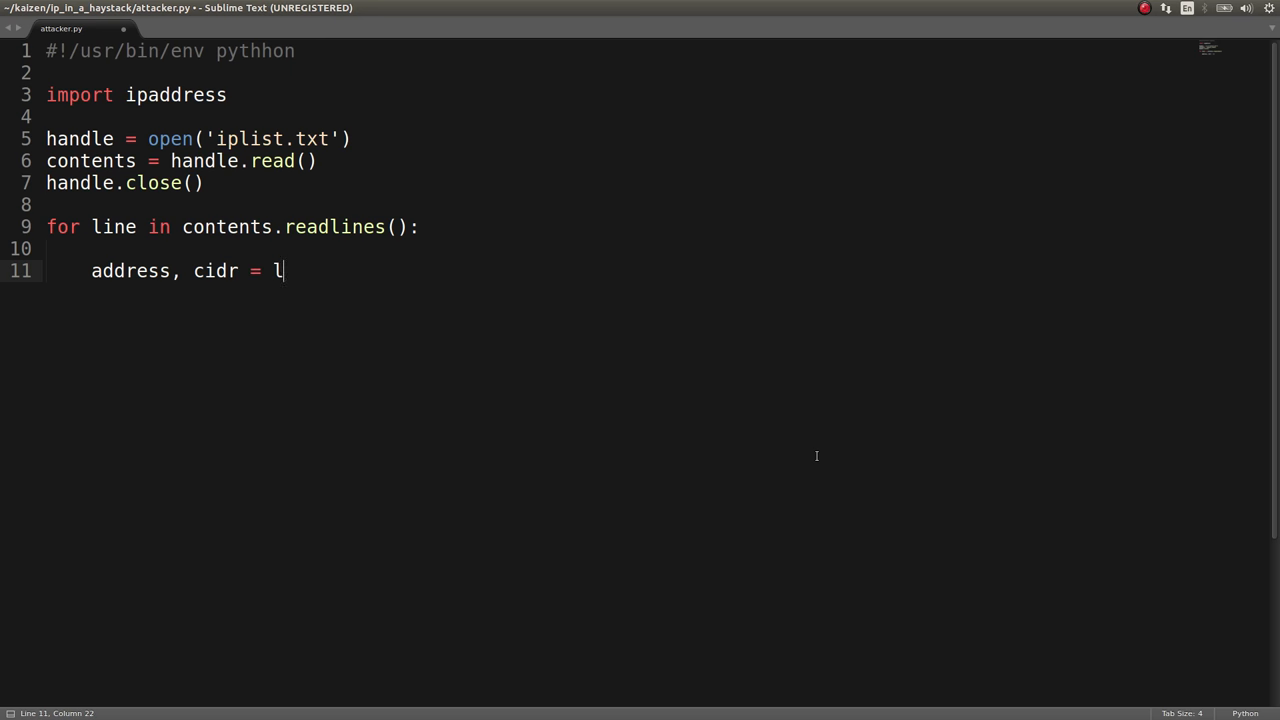
pyautogui.write('ine.split(')
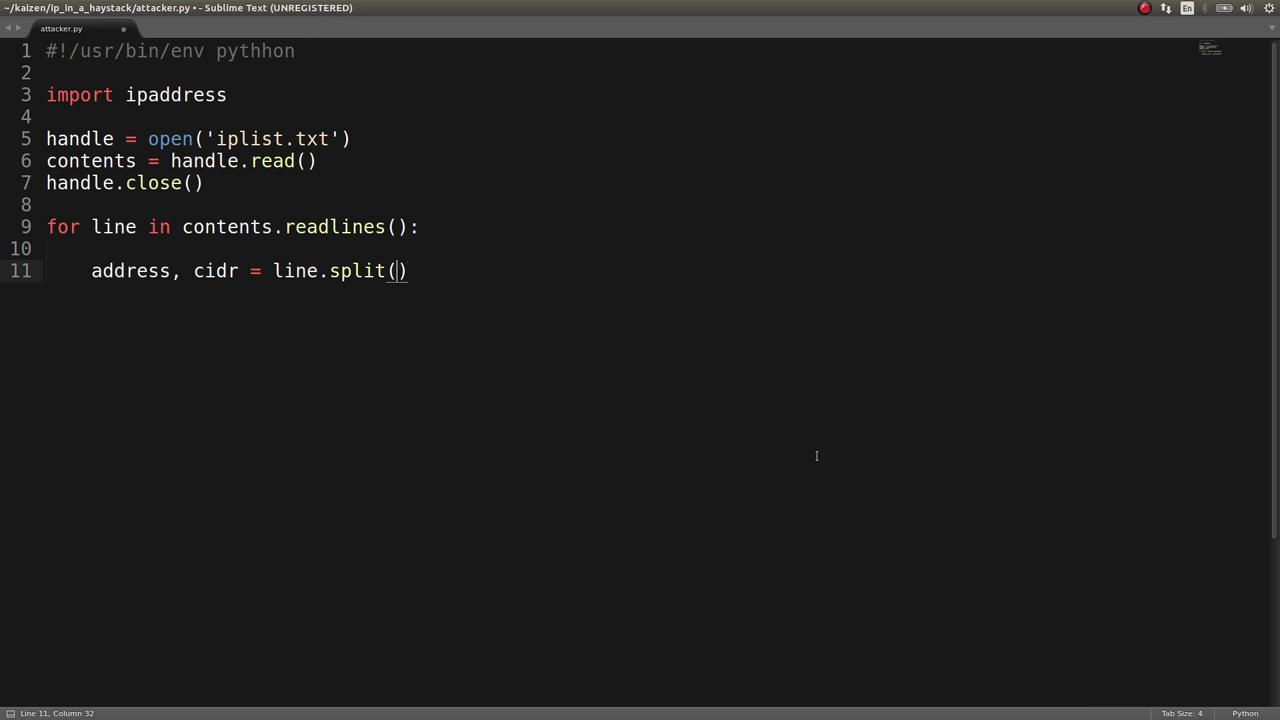
pyautogui.write("ipaddress.ip_address('192.168.0.1') in ipaddress.ip_network('192.168.0.0/24')")
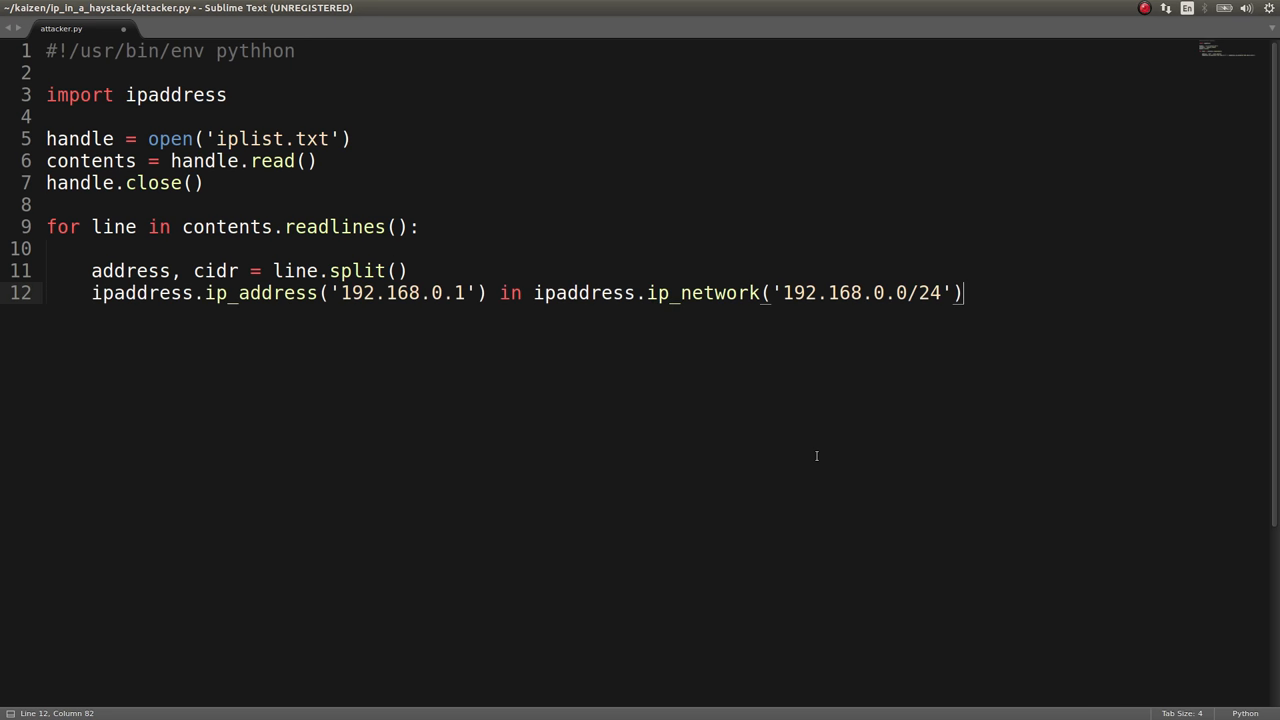
pyautogui.write('if')
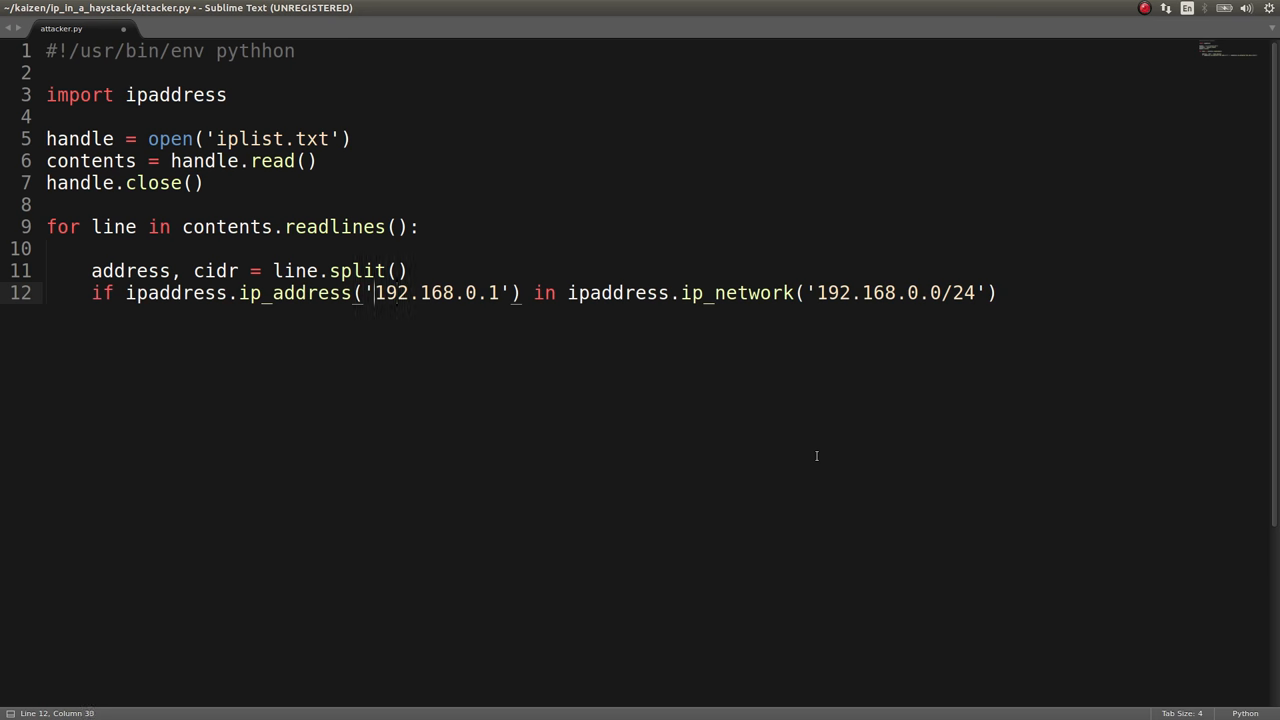
pyautogui.write('address')
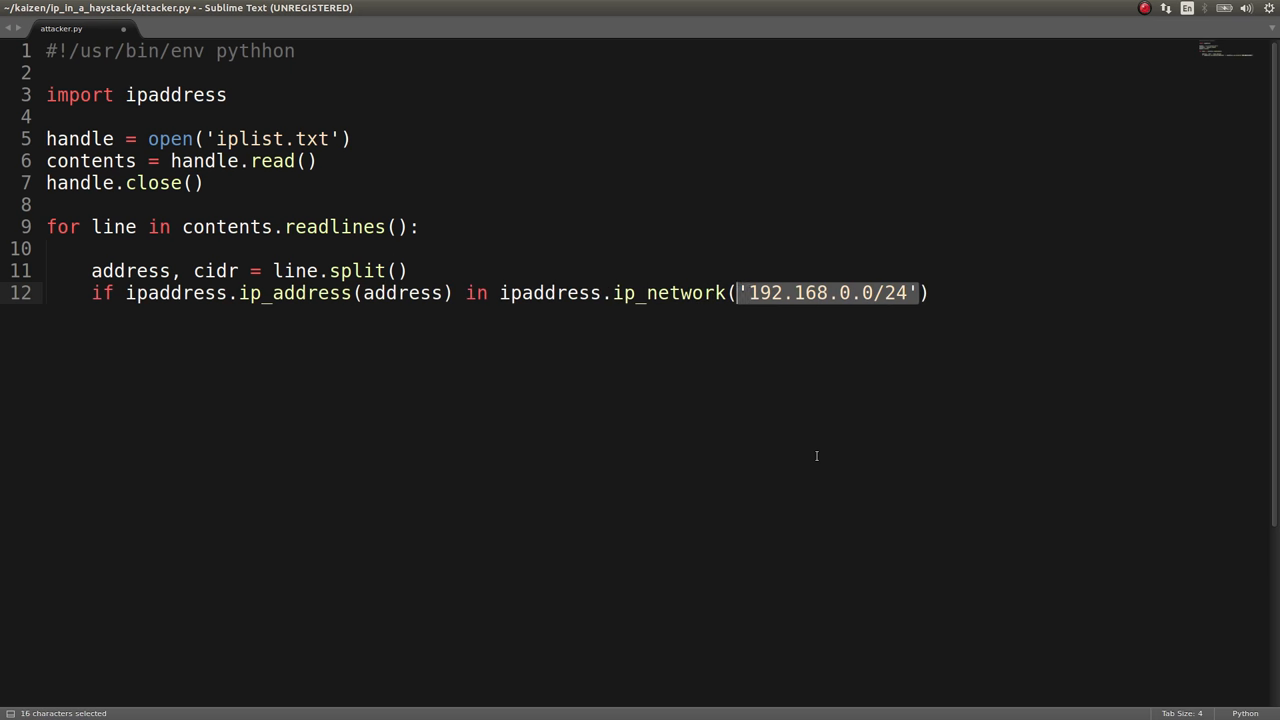
pyautogui.write('cidr)"')
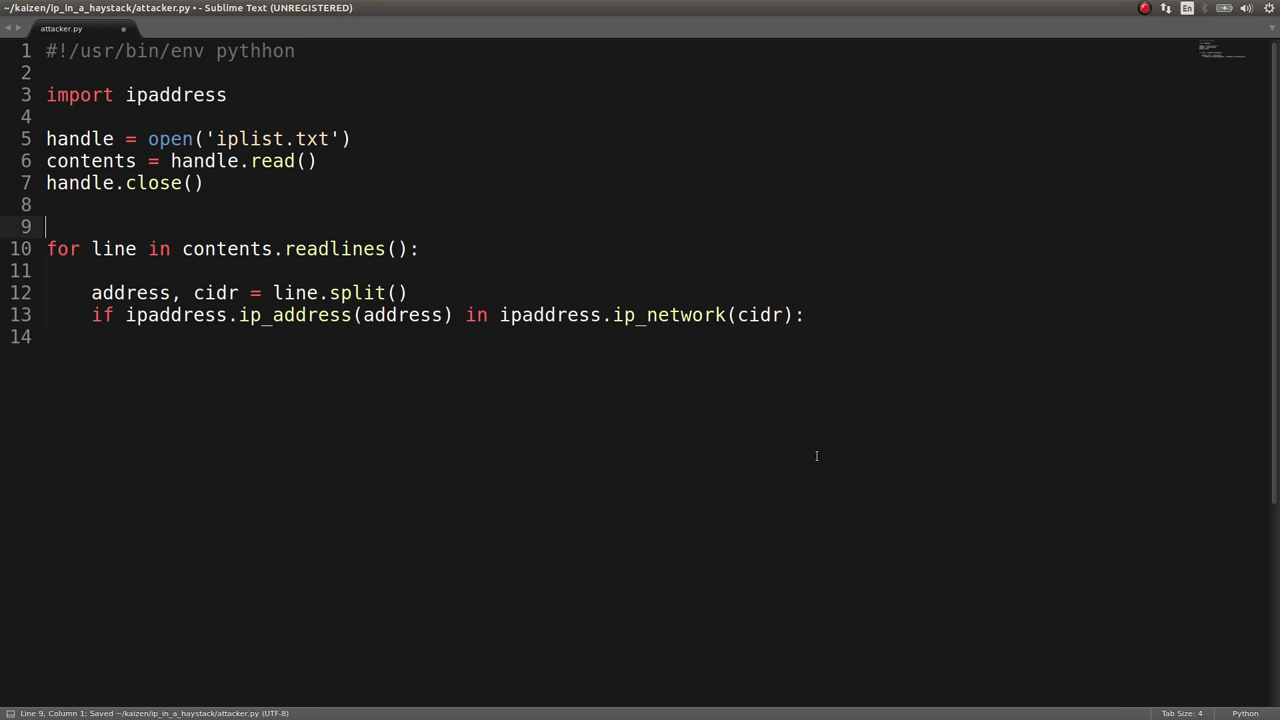
pyautogui.write('counter = 0')
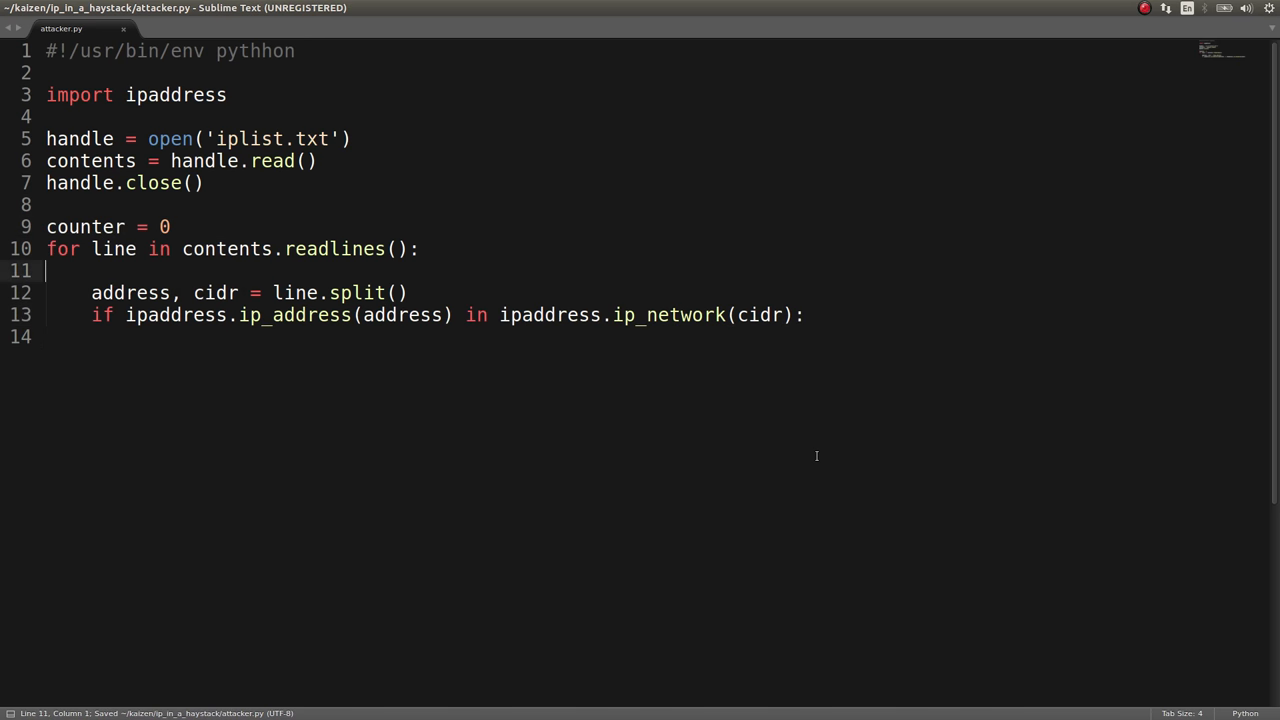
pyautogui.write('counter += 1')
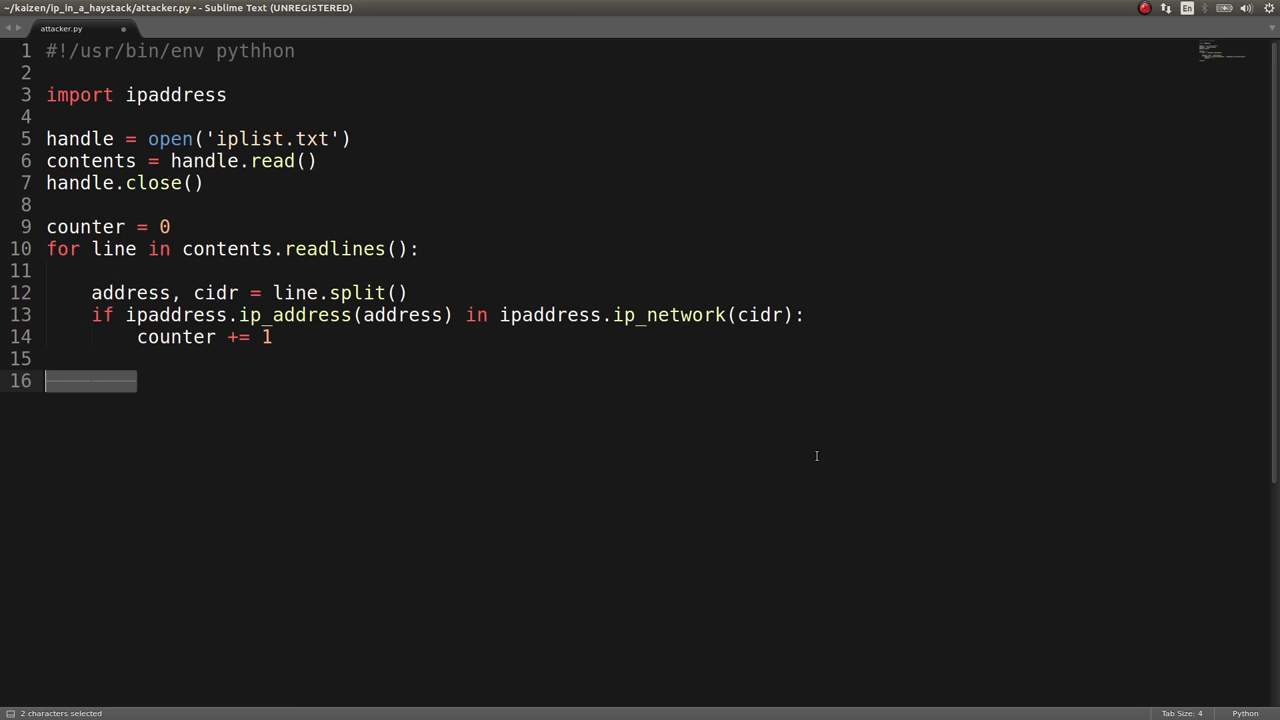
pyautogui.write('print counter')
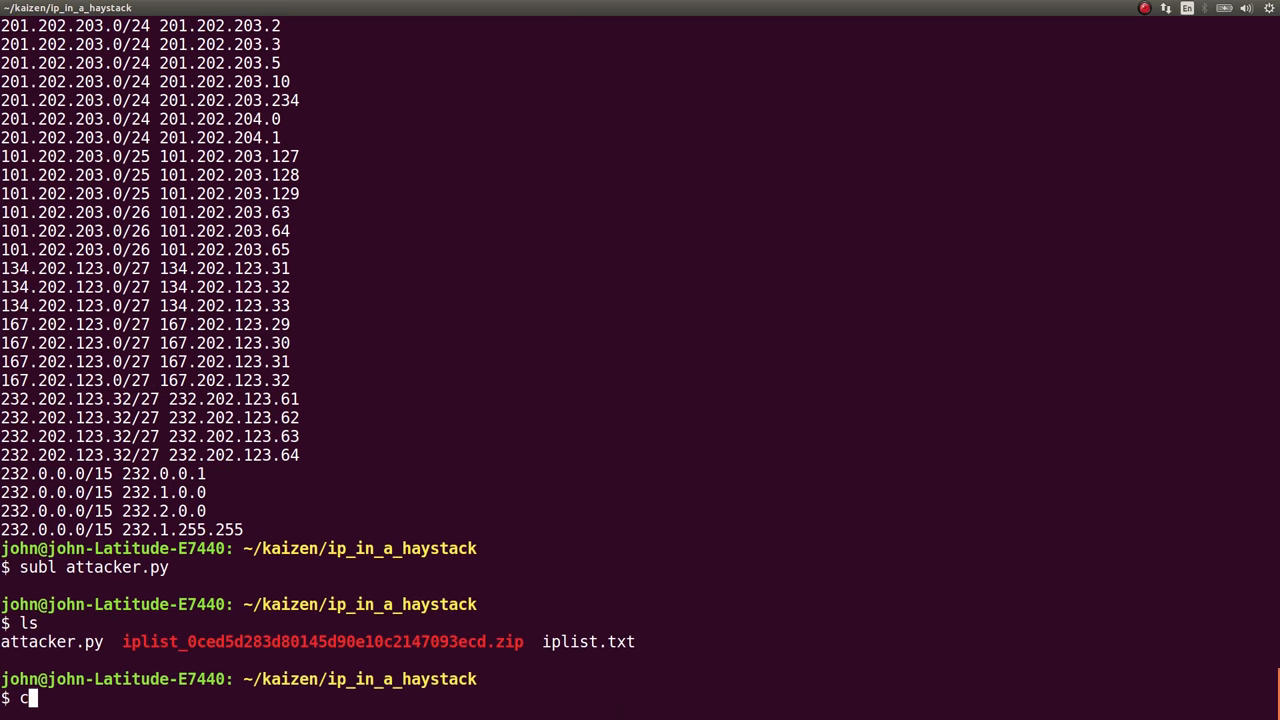
# Step: Make attacker.py executable with chmod +x and run it, hitting a readlines AttributeError
pyautogui.write('hmod +x at')
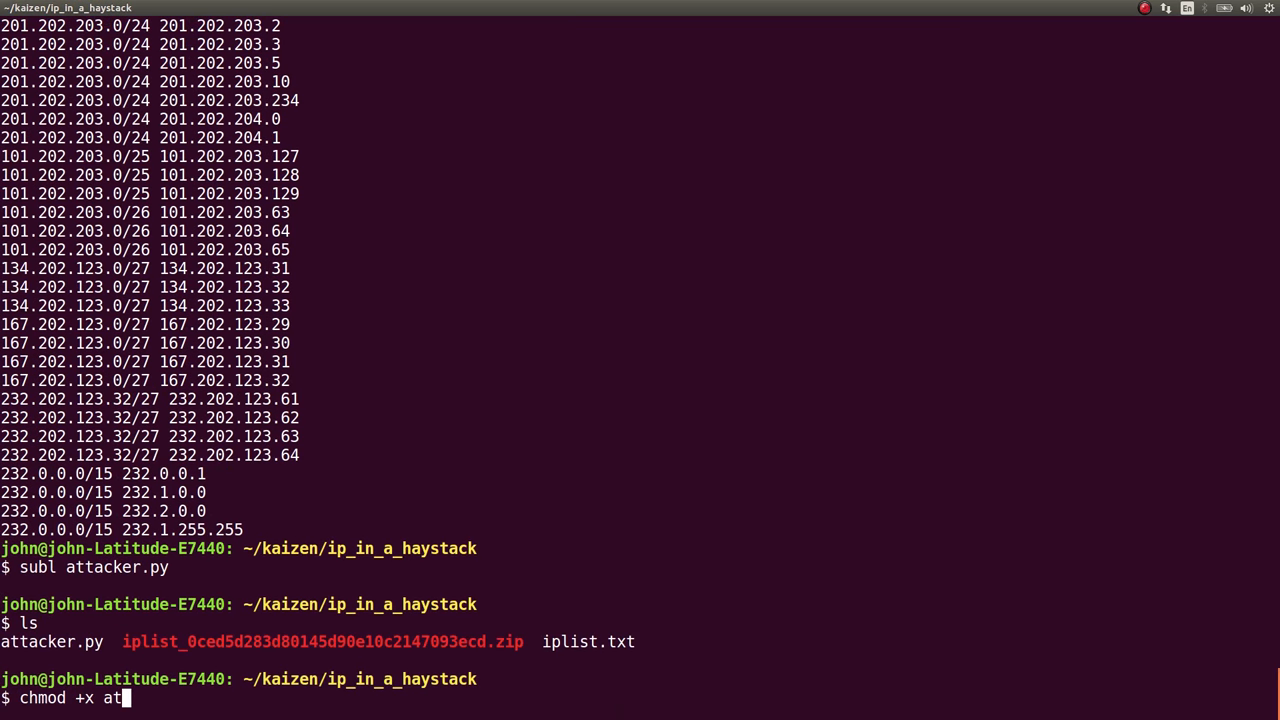
pyautogui.press('Return')
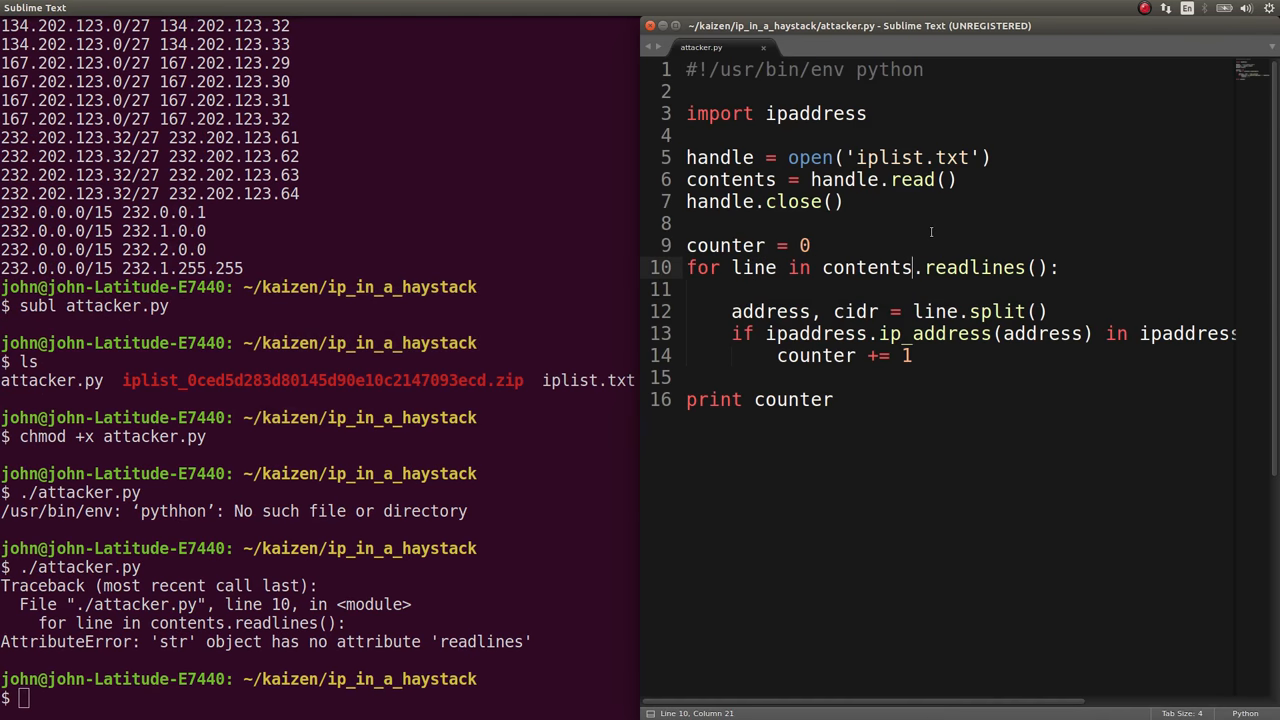
# Step: Switch read() to readlines(), loop over contents, and wrap address and cidr in unicode()
pyautogui.click(908, 179)
pyautogui.write('lines')
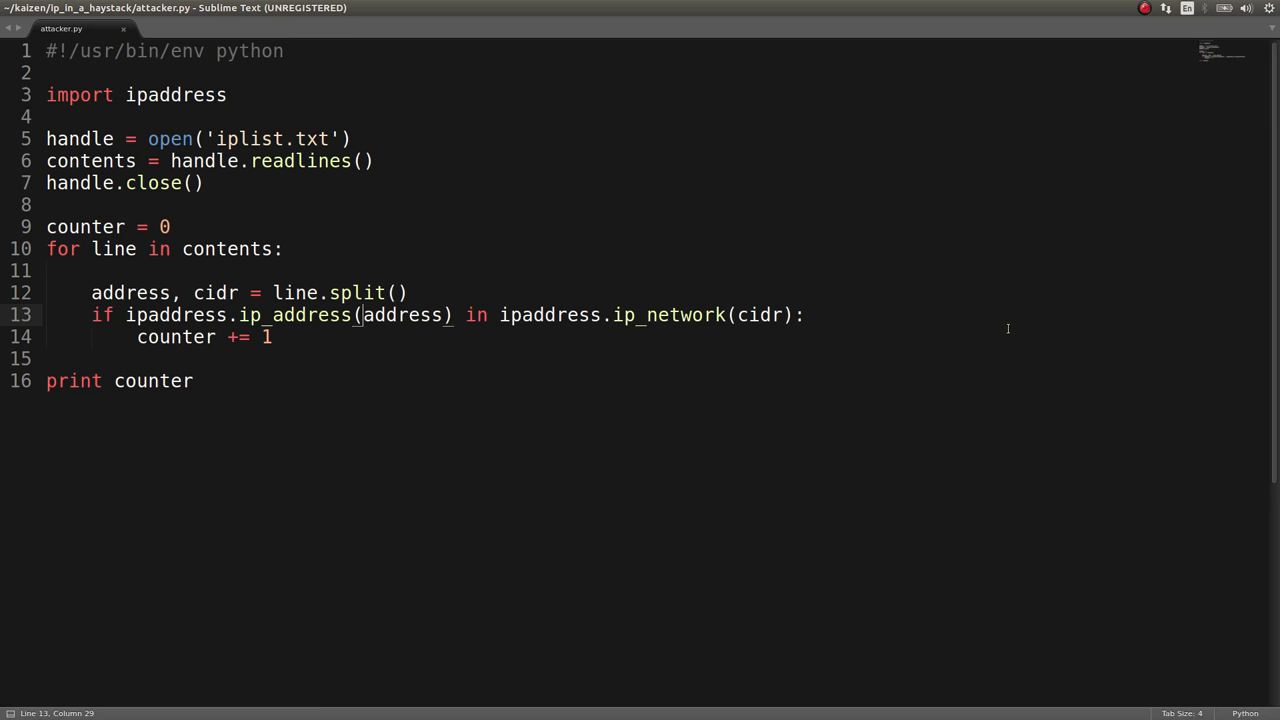
pyautogui.write('unicode(')
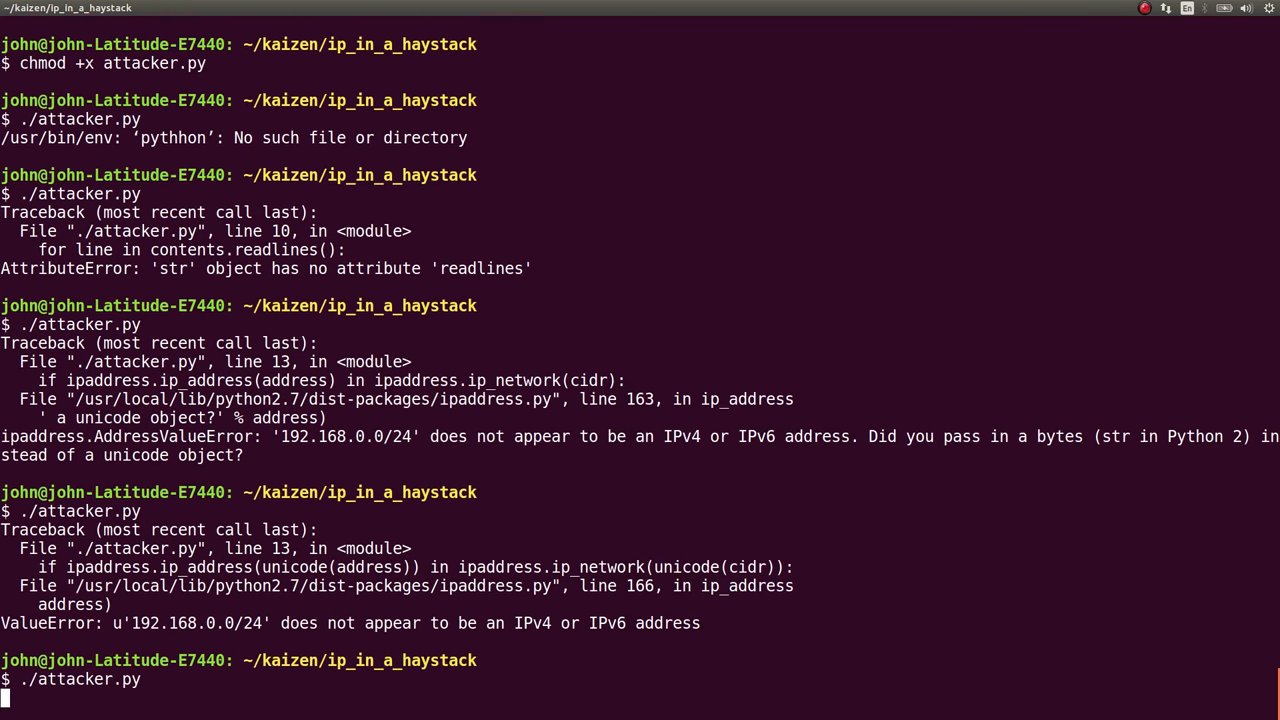
# Step: Rerun ./attacker.py, copy the printed 36450, and submit it as the answer
pyautogui.press('Return')
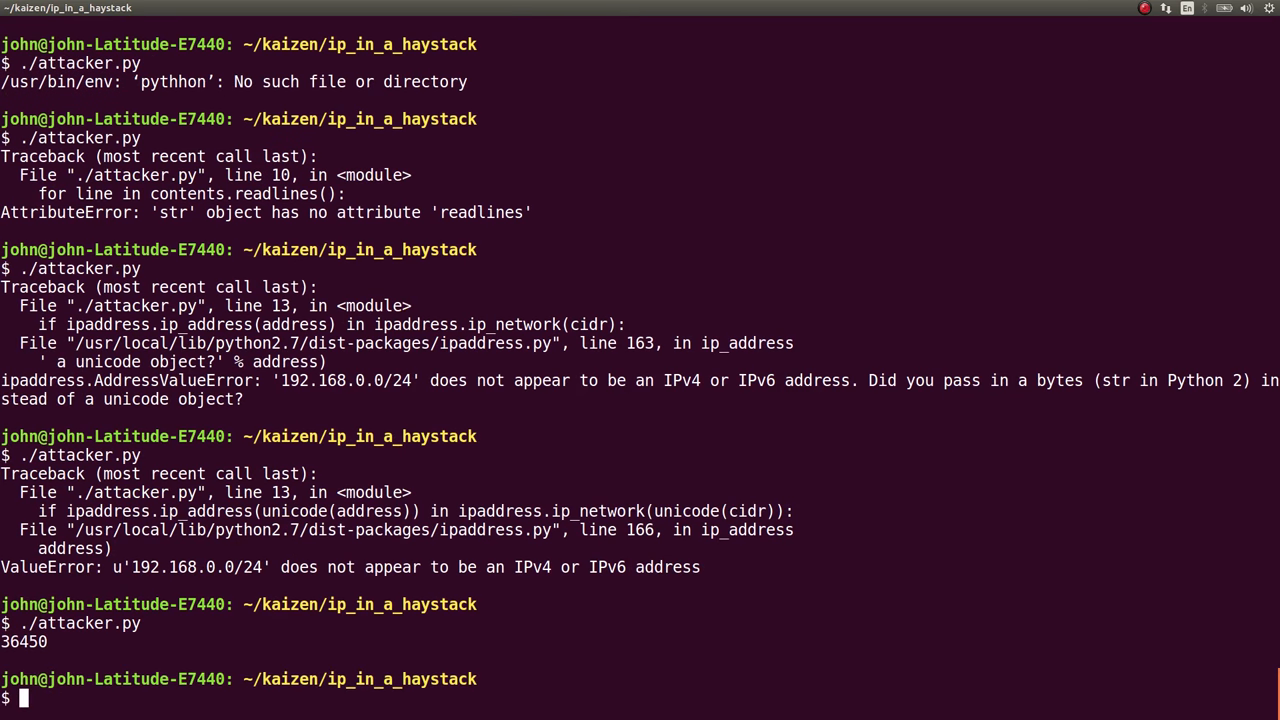
pyautogui.doubleClick(23, 641)
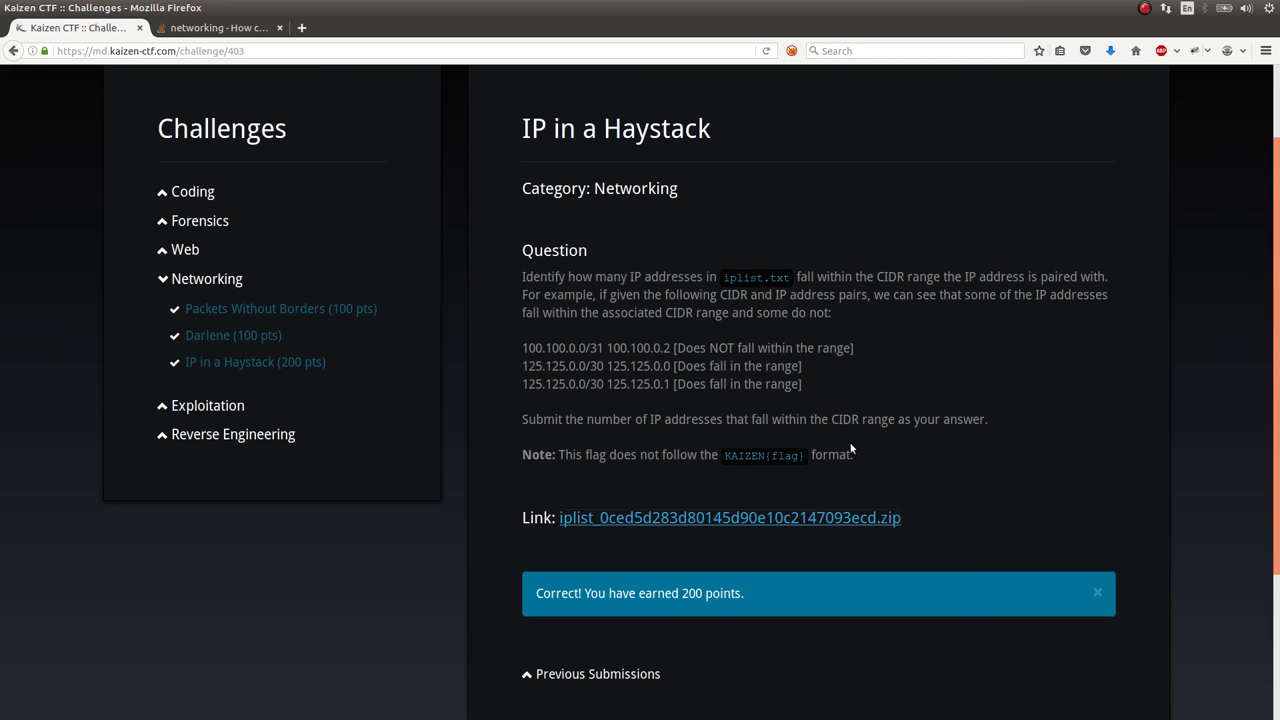
pyautogui.moveTo(904, 466)
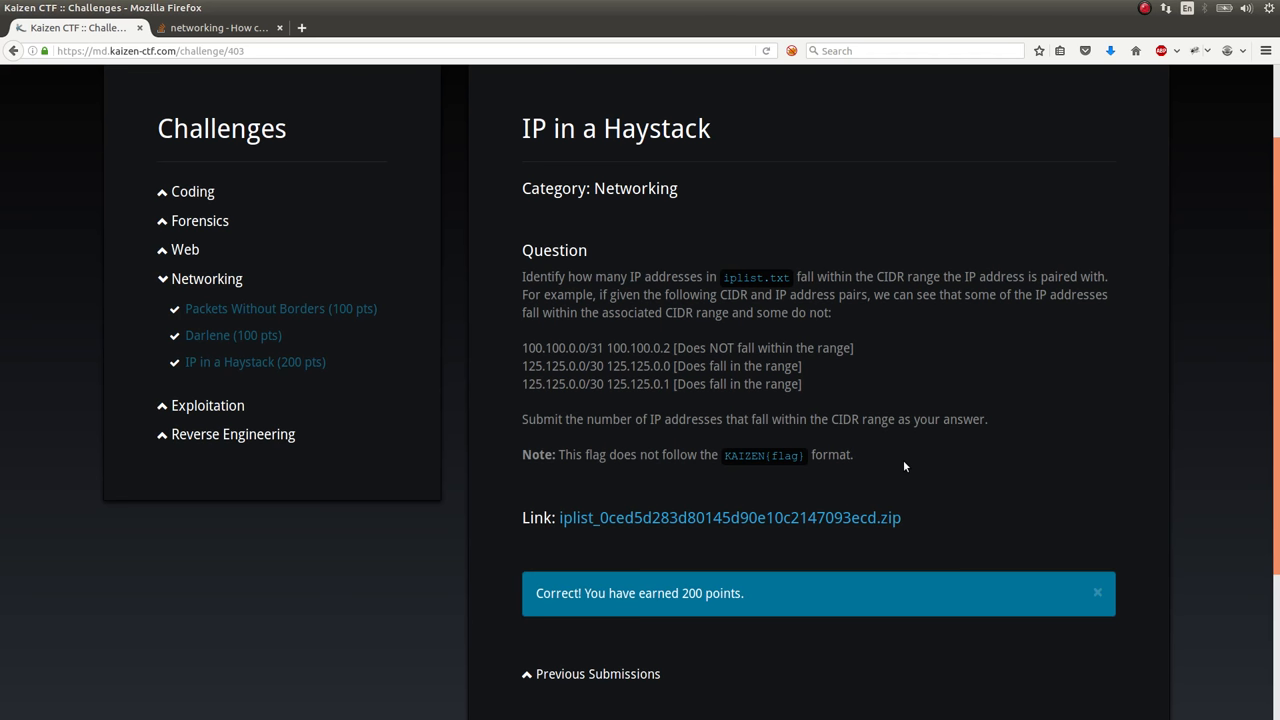
# Step: Bring Sublime Text with the finished attacker.py forward via Alt+Tab
pyautogui.press('alt+Tab')
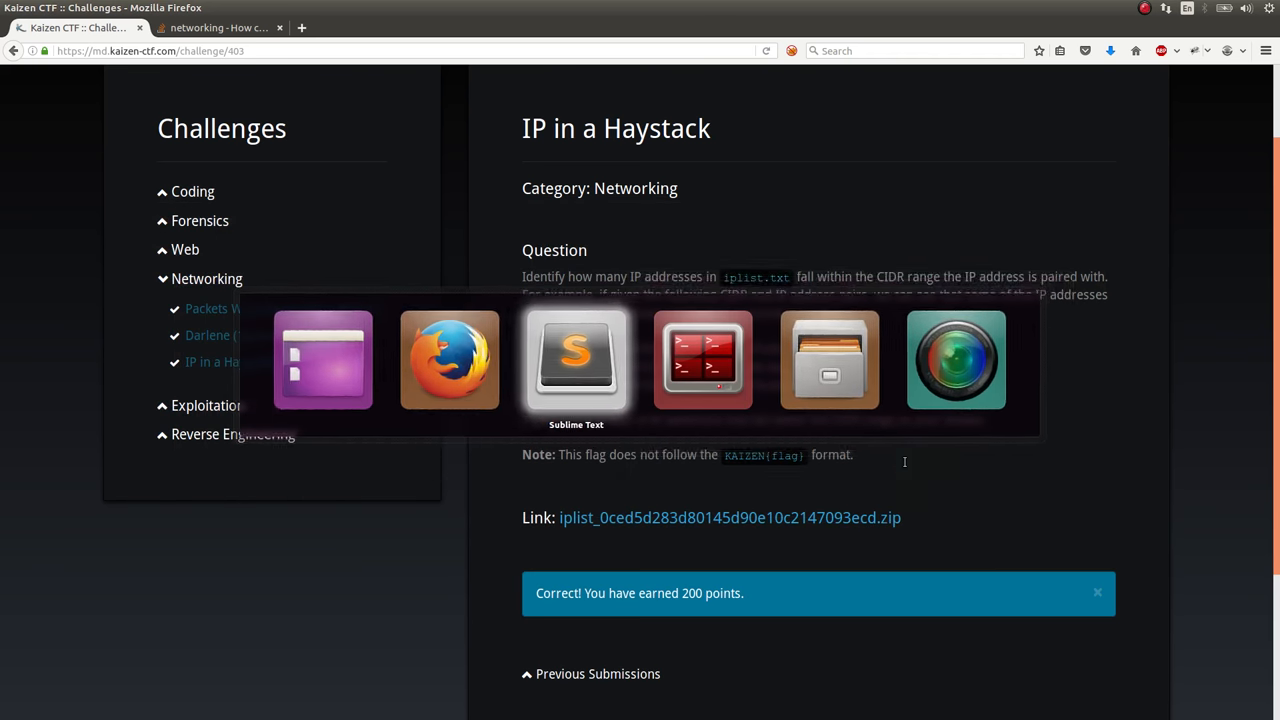
pyautogui.click(575, 358)
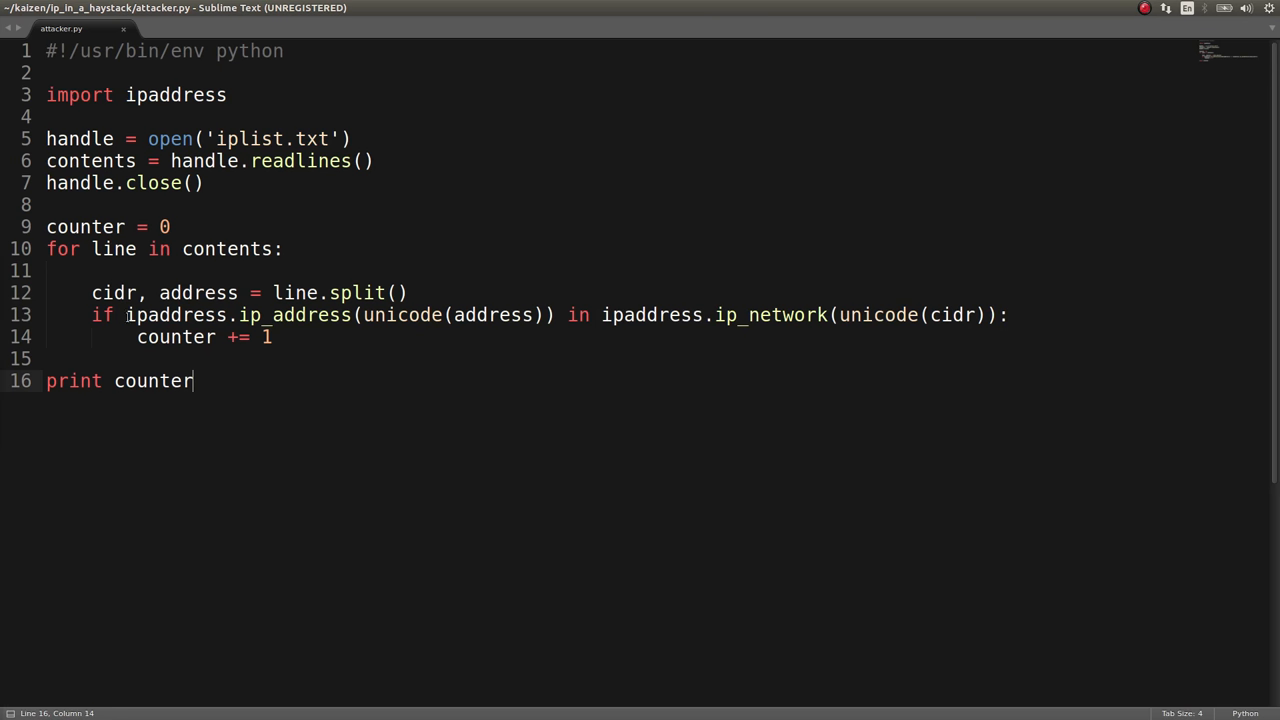
# Step: Highlight the ipaddress and address uses in attacker.py, then return to the solved IP in a Haystack page
pyautogui.doubleClick(177, 315)
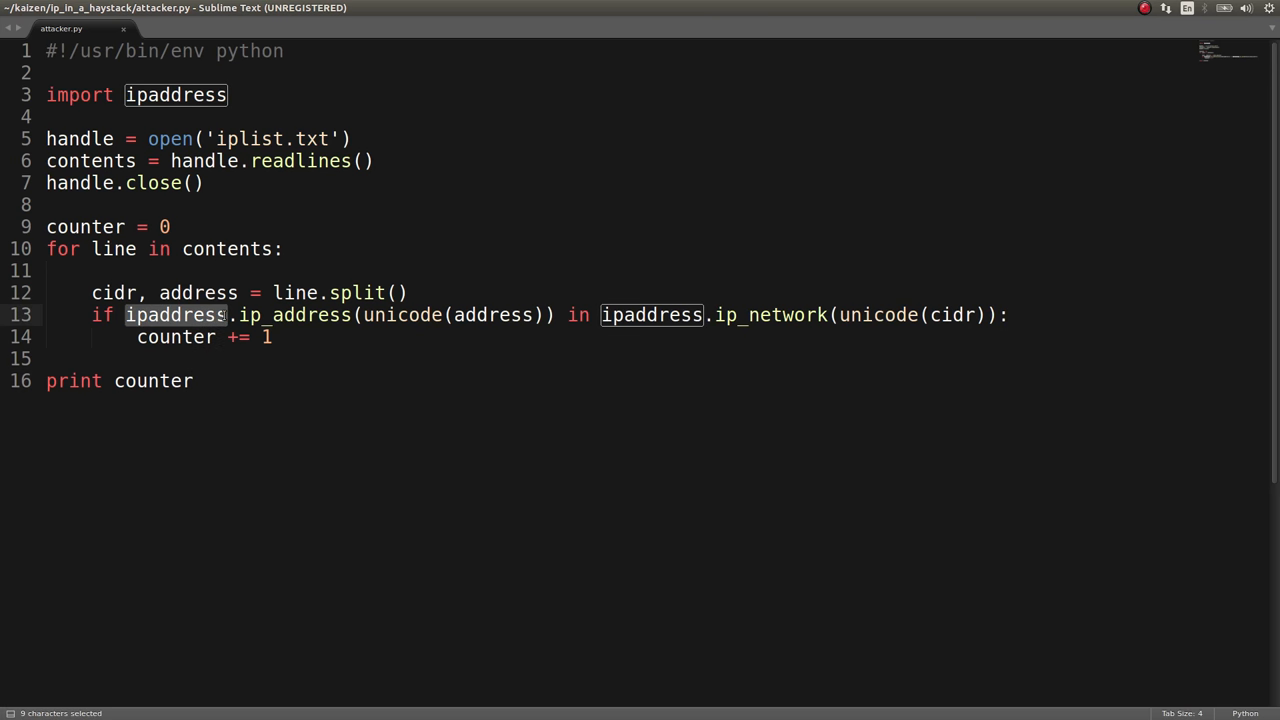
pyautogui.doubleClick(198, 293)
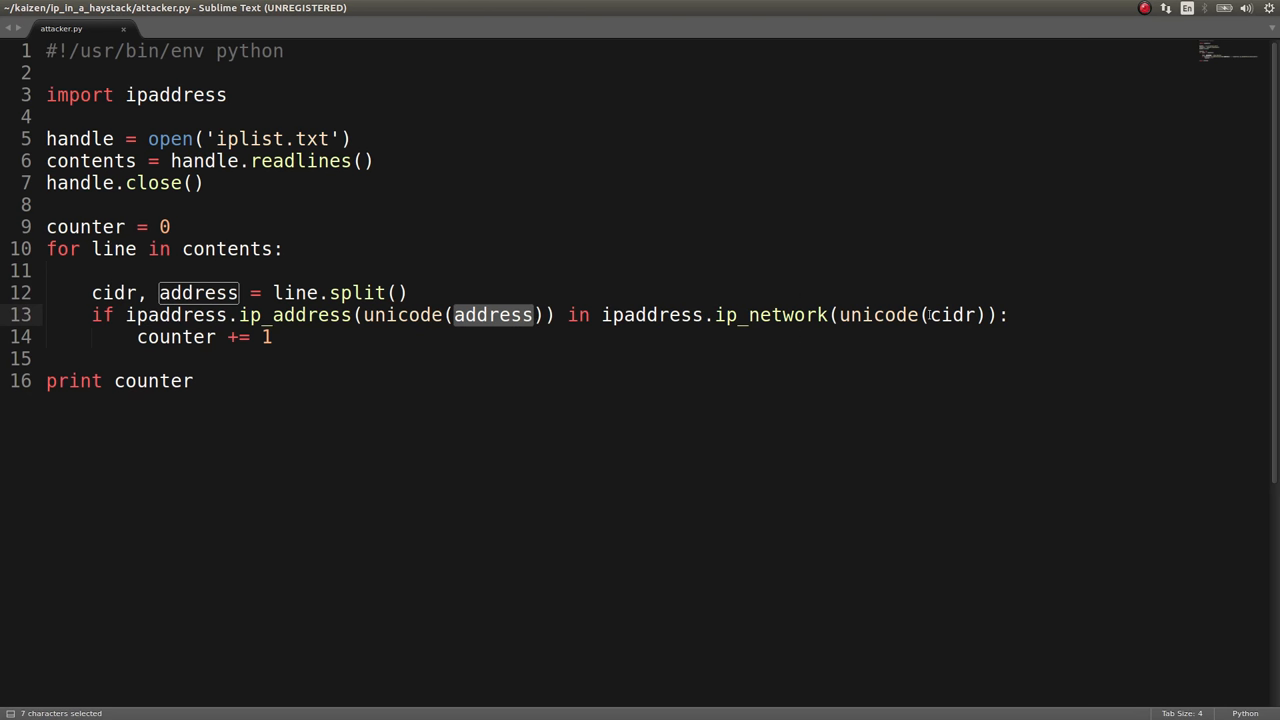
pyautogui.doubleClick(113, 292)
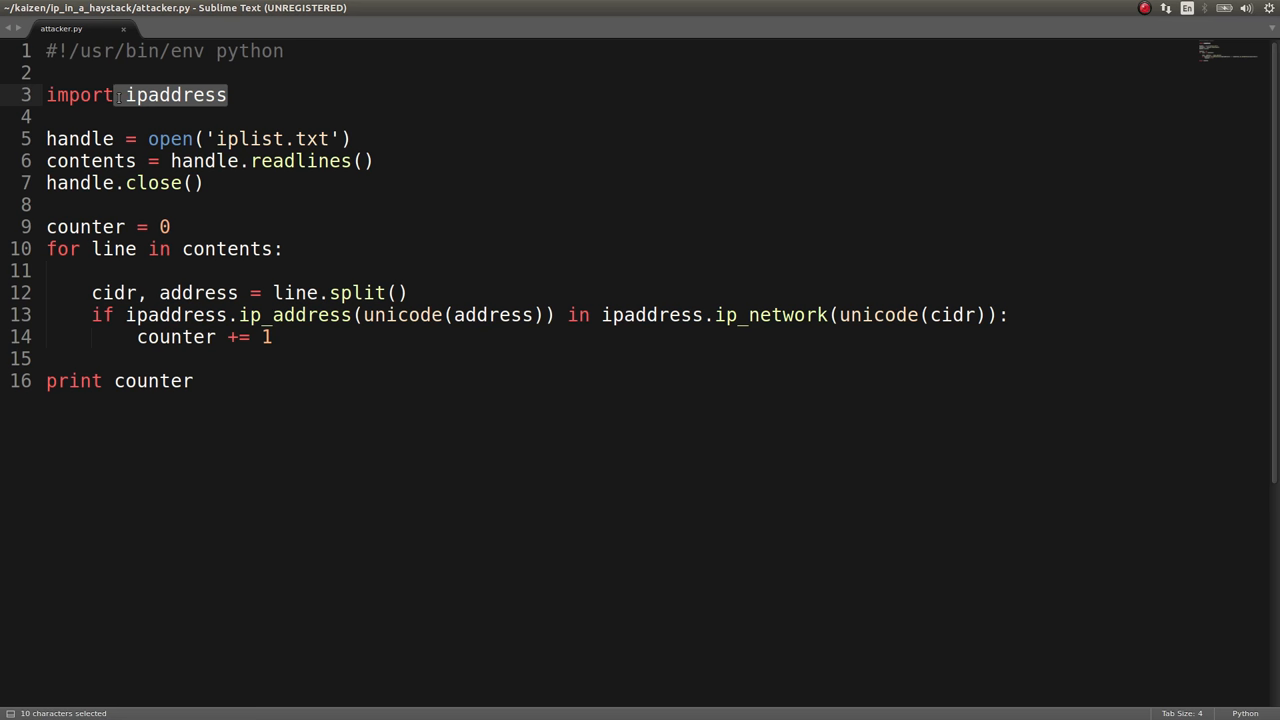
pyautogui.click(211, 27)
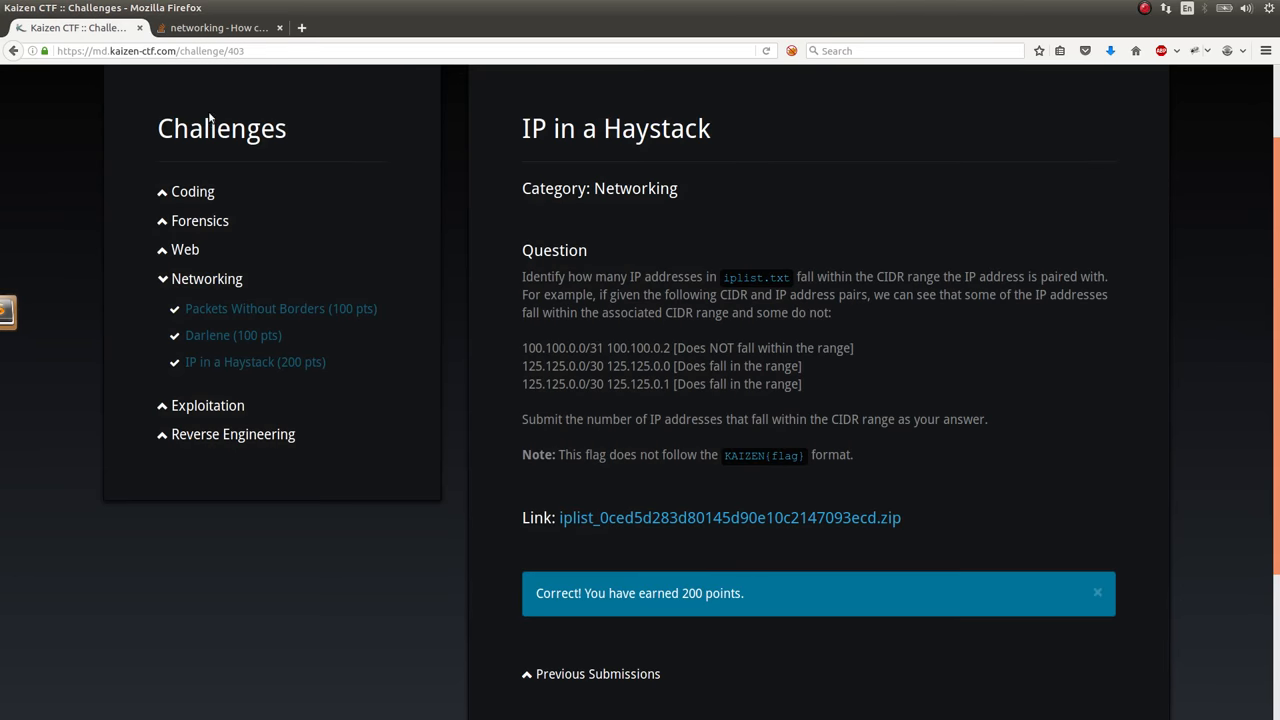
pyautogui.moveTo(1159, 392)
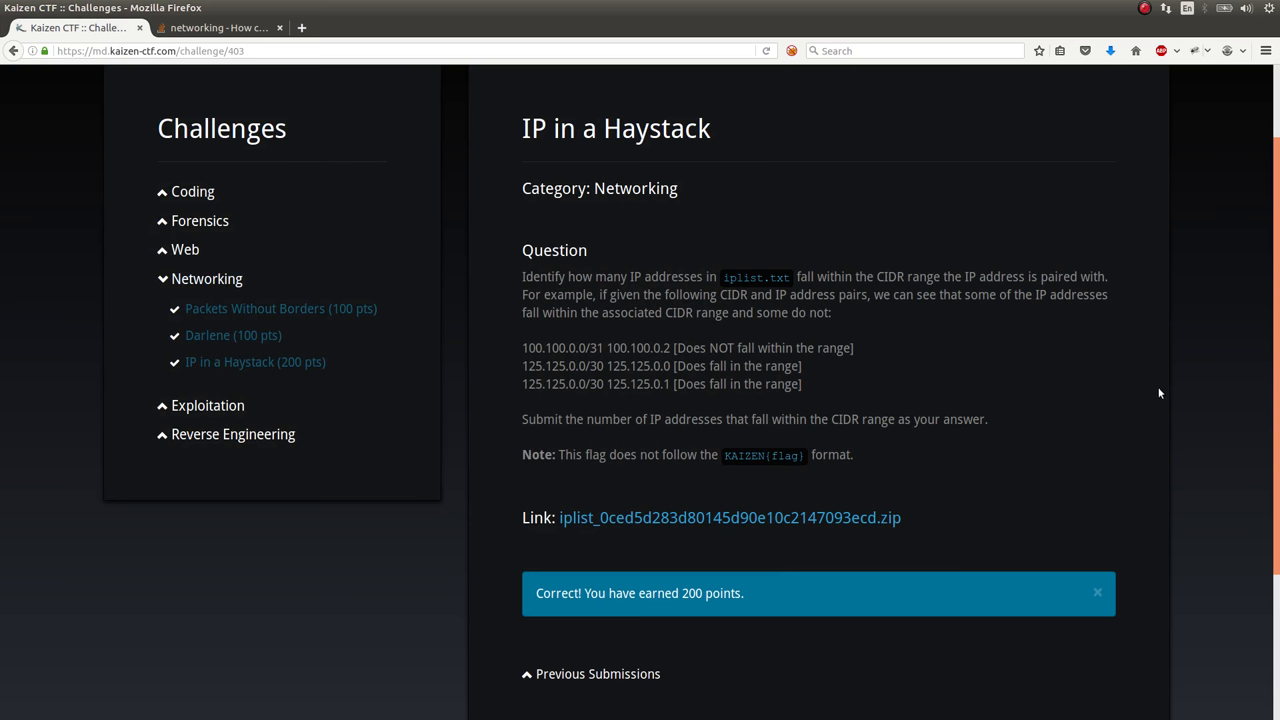
pyautogui.scroll(-3)
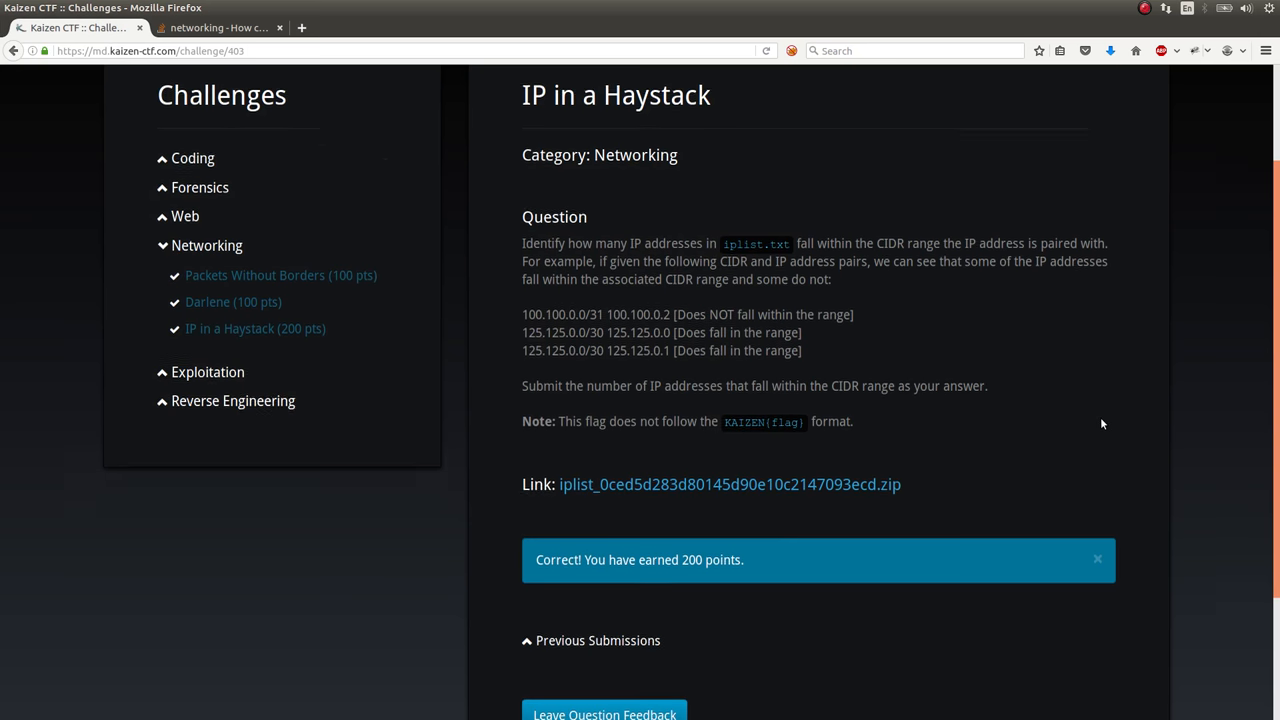